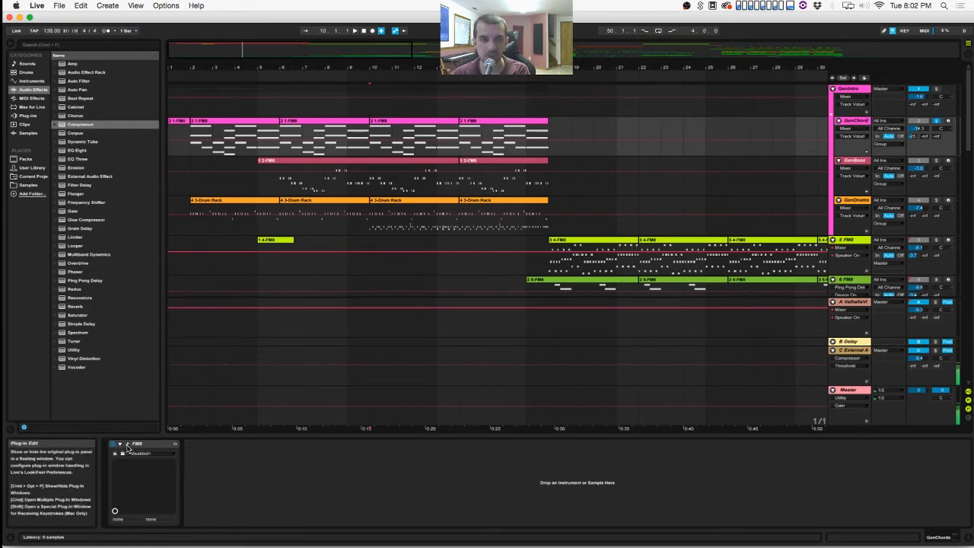
# - Show the FM8 chord patch on the GenChords track with its operator settings
pyautogui.click(119, 445)
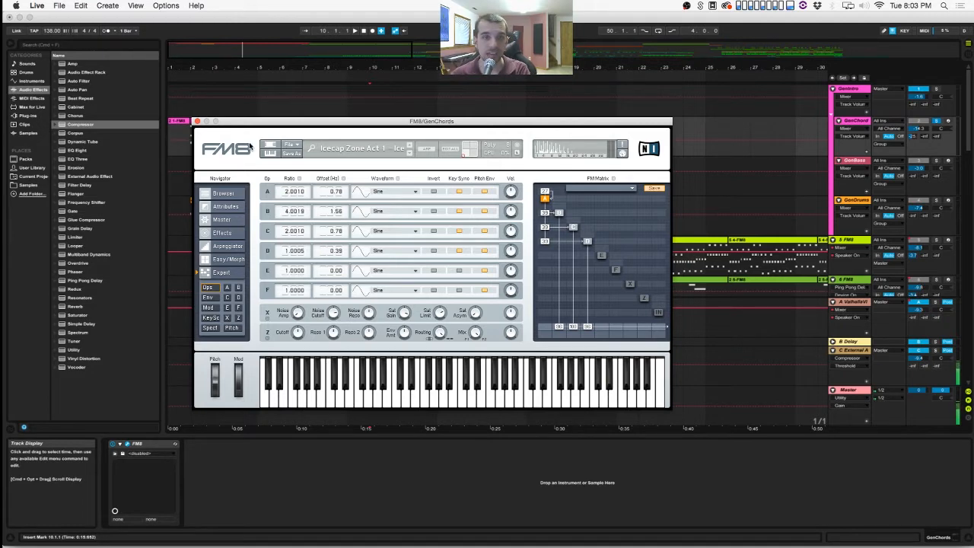
# - Close the FM8 window to return to the full arrangement of all tracks
pyautogui.moveTo(432, 122); pyautogui.dragTo(442, 127)
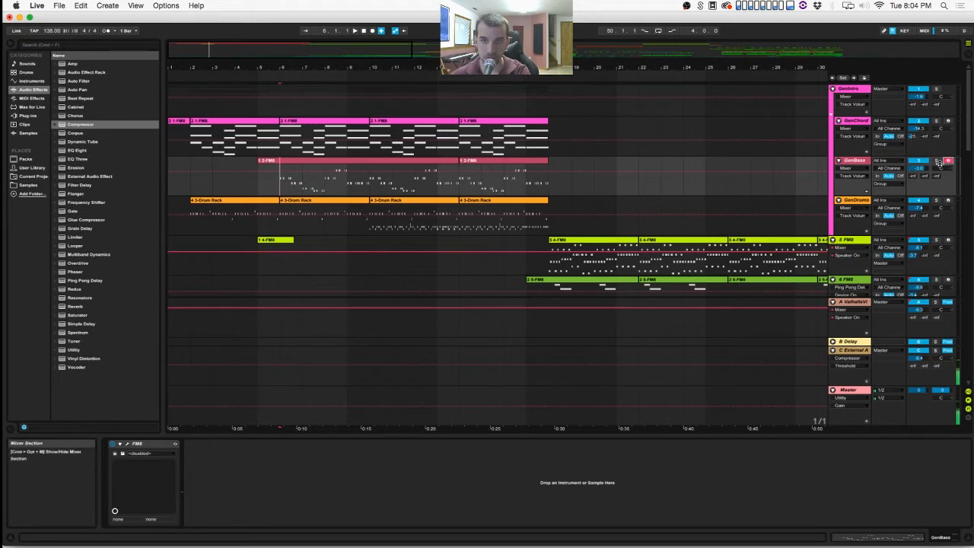
pyautogui.click(296, 201)
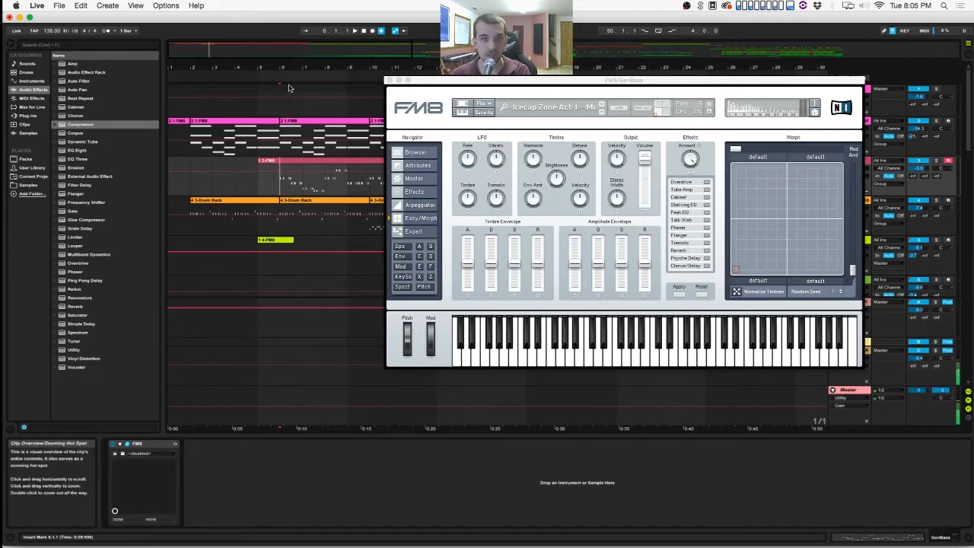
pyautogui.click(417, 153)
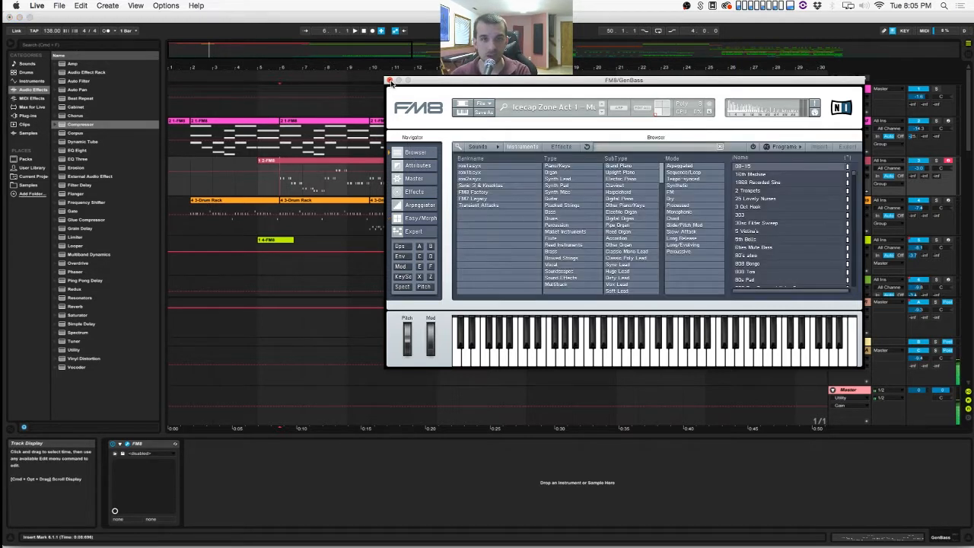
pyautogui.click(390, 81)
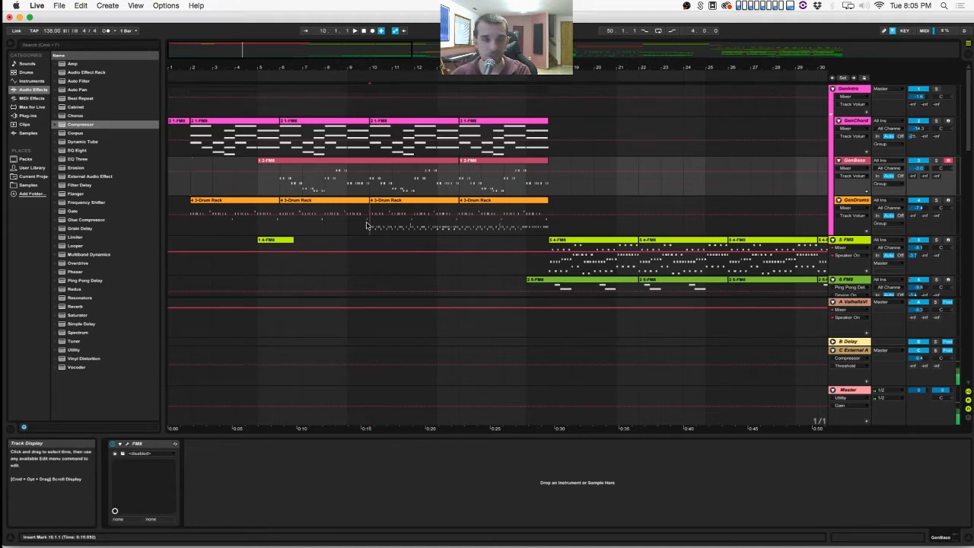
# - Show the drum track's Drum Rack with its kick sample loaded in Simpler
pyautogui.click(856, 201)
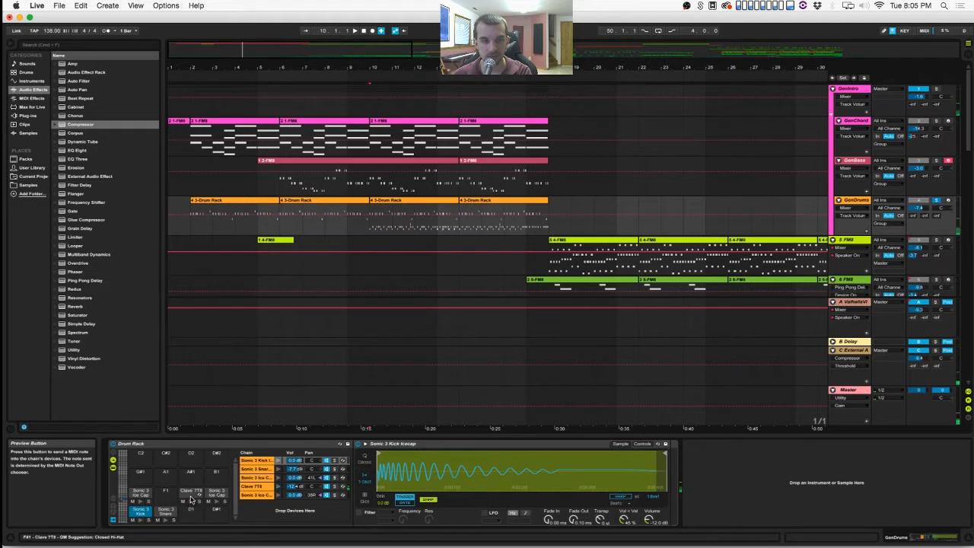
# - Show the Operator device with its oscillator, envelope, filter and LFO settings
pyautogui.click(190, 493)
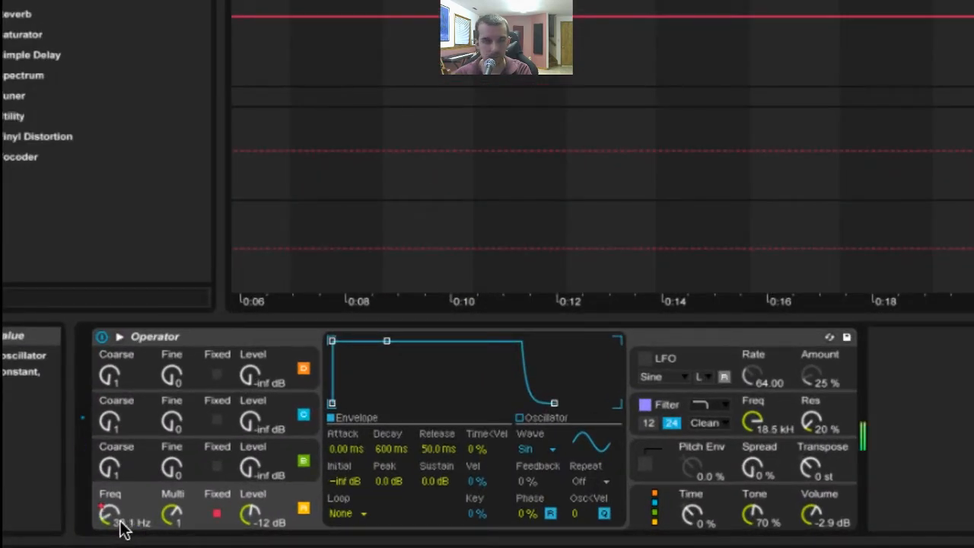
# - Bring the later section with drum clips, automation lines and the Operator track into view
pyautogui.moveTo(110, 515); pyautogui.dragTo(137, 526)
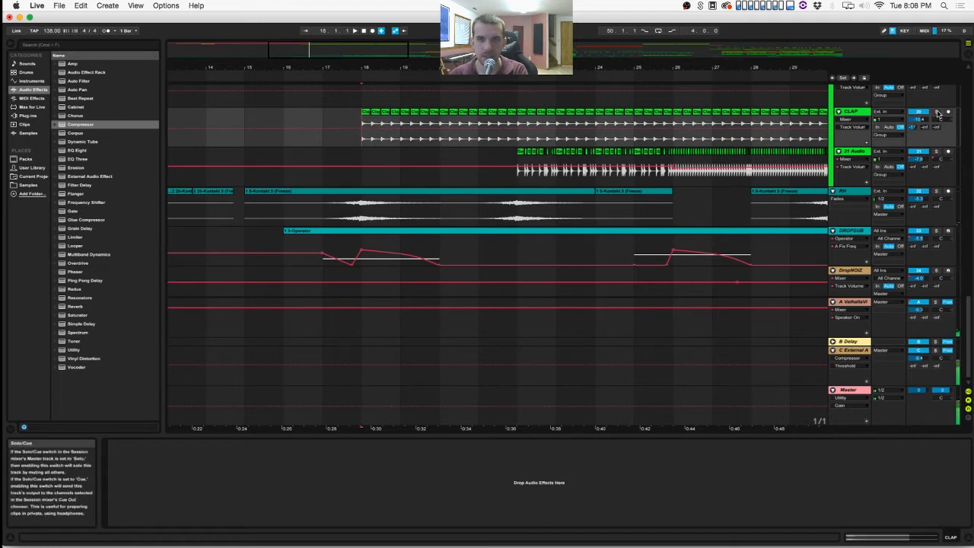
# - Show the green FM8 chord clip's automation and its Ping Pong, Auto Filter and effect rack chain
pyautogui.click(367, 125)
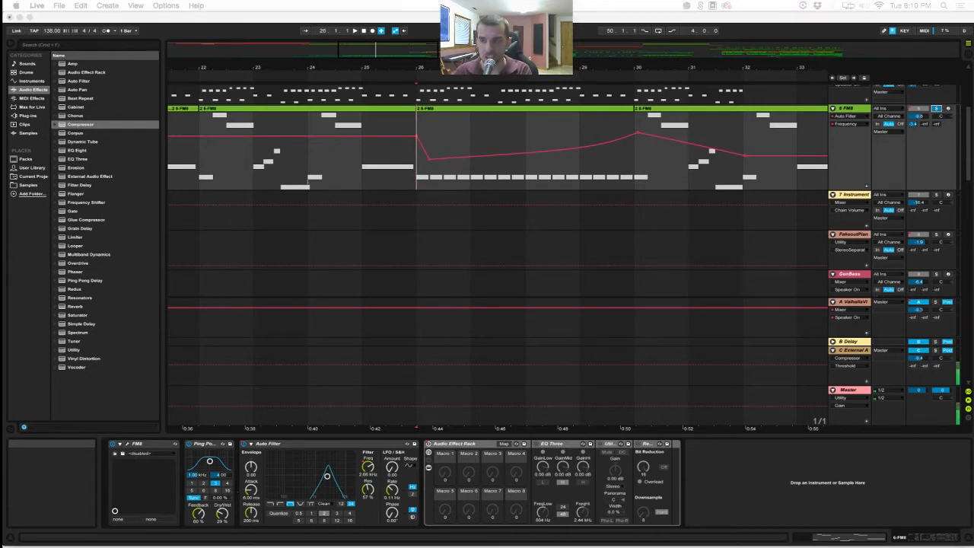
pyautogui.click(426, 180)
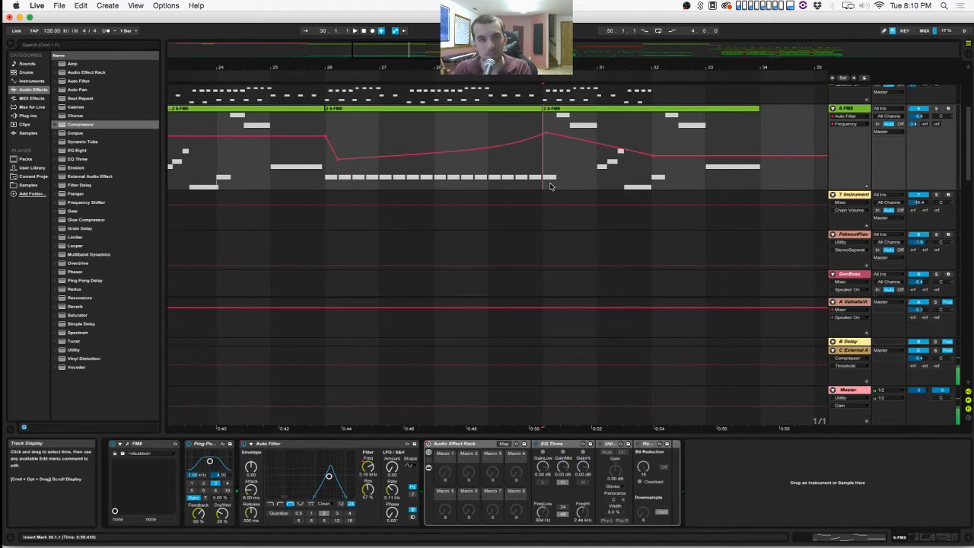
pyautogui.moveTo(660, 176)
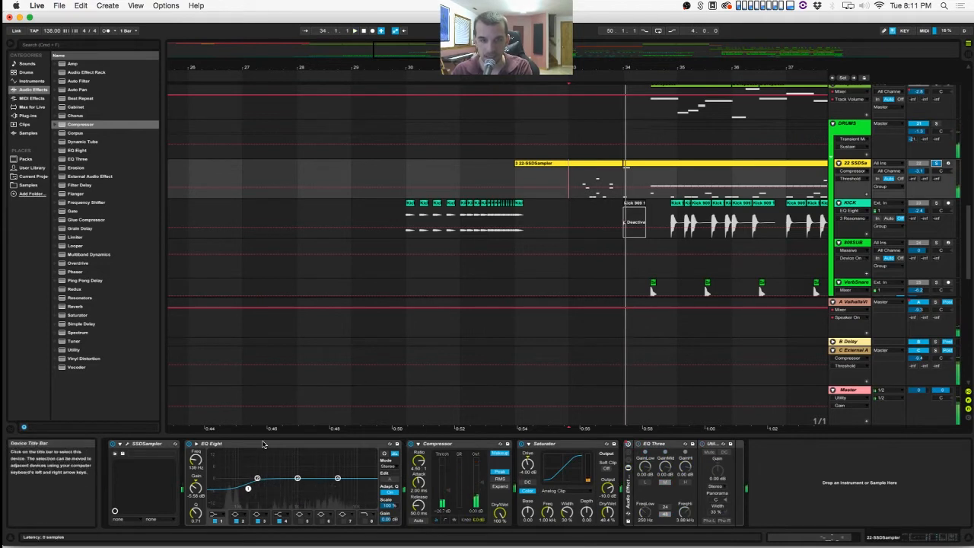
# - Show the 2-808 Sampler track's EQ Eight, Compressor and Saturator chain
pyautogui.click(214, 445)
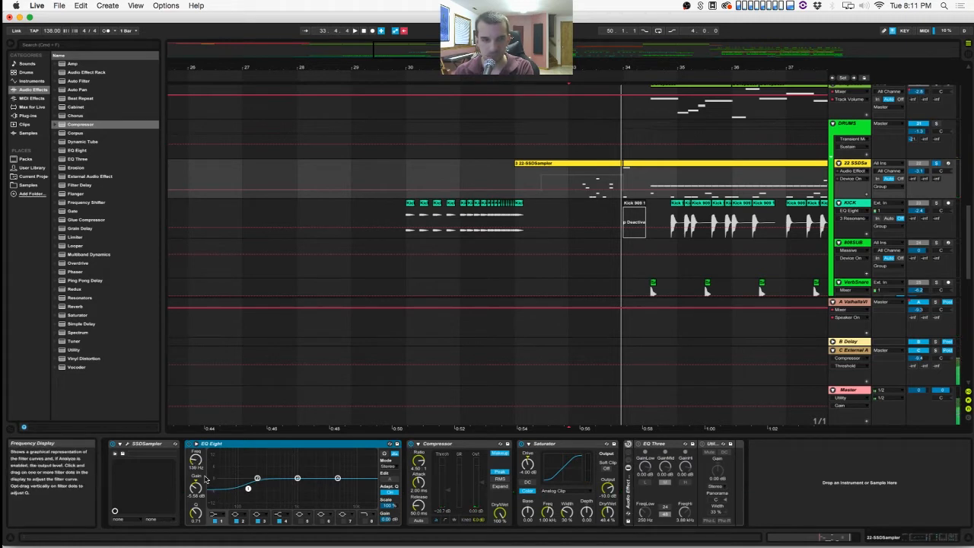
pyautogui.moveTo(224, 525)
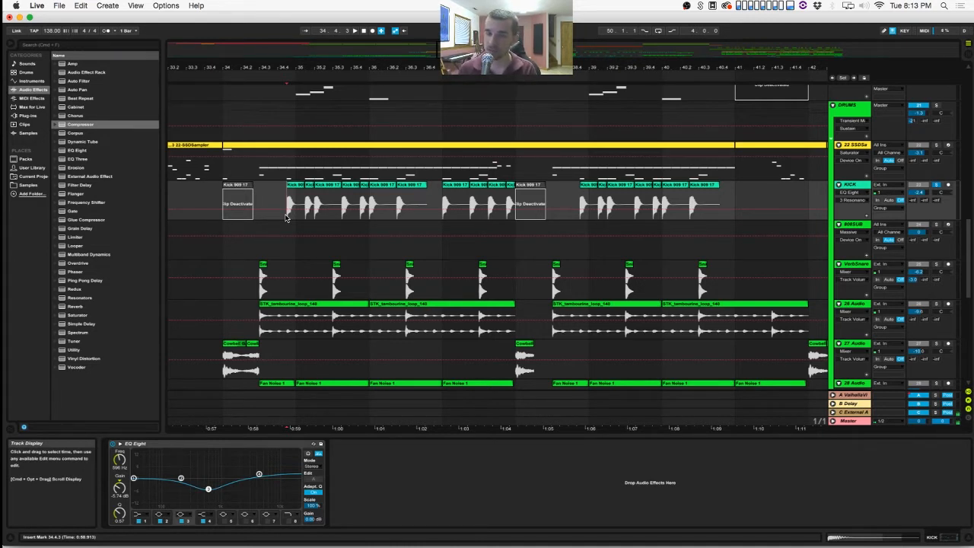
pyautogui.click(700, 201)
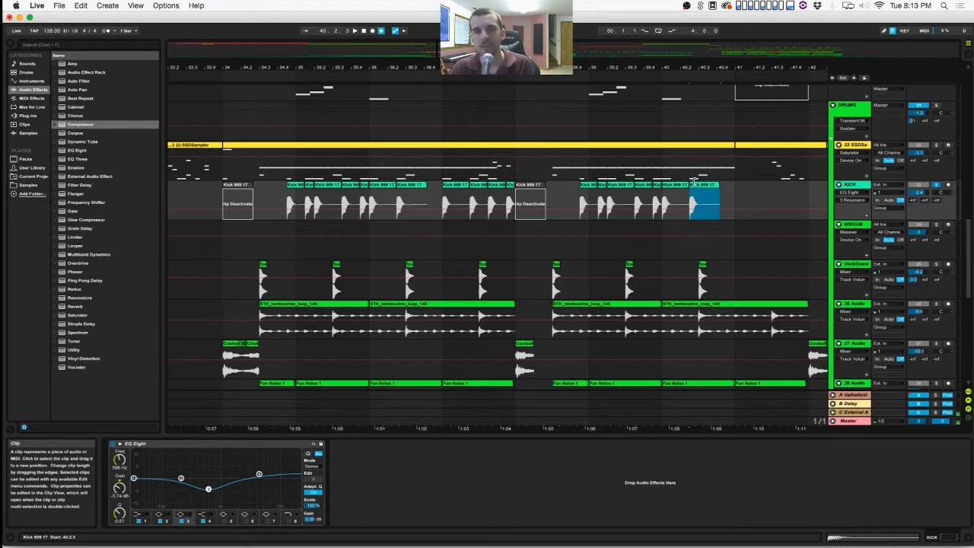
pyautogui.click(312, 228)
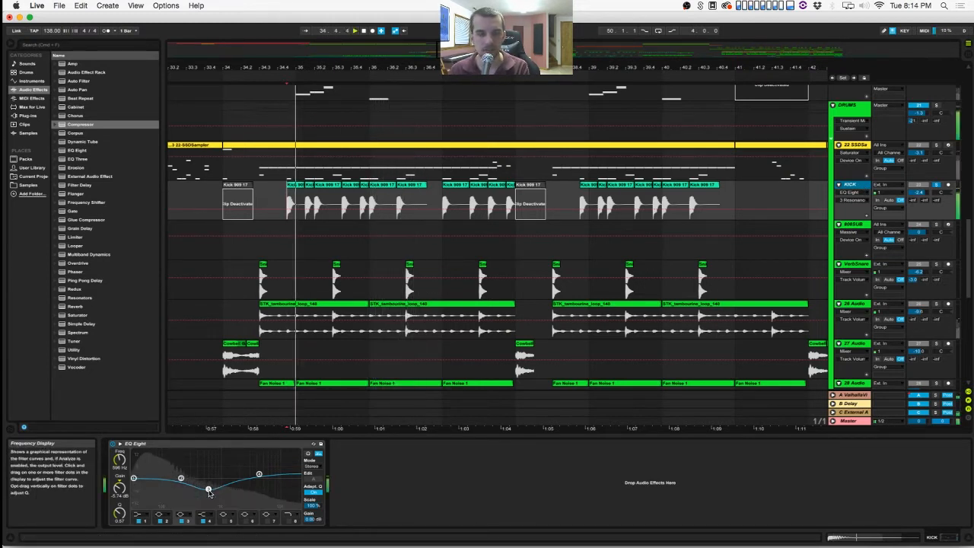
pyautogui.moveTo(207, 490); pyautogui.dragTo(207, 478)
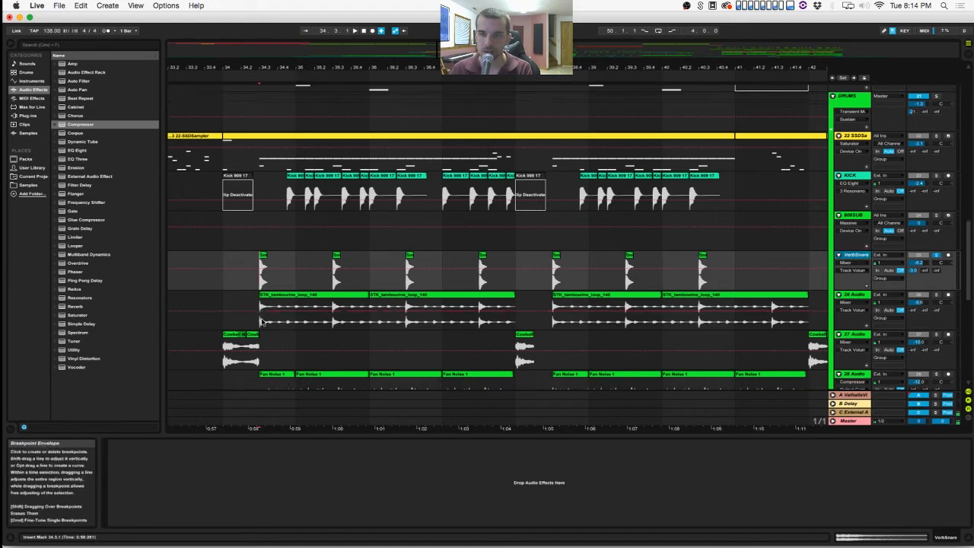
pyautogui.scroll(-3)
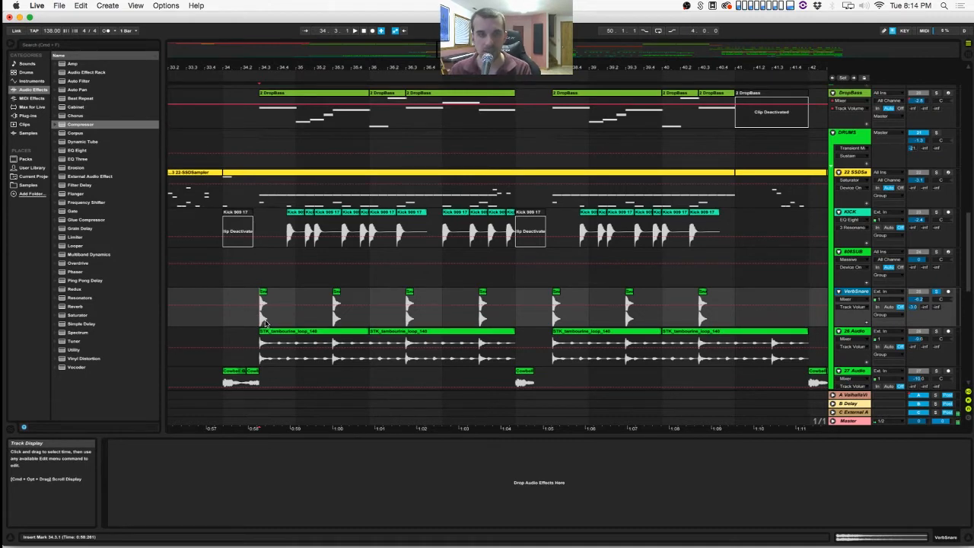
pyautogui.click(262, 305)
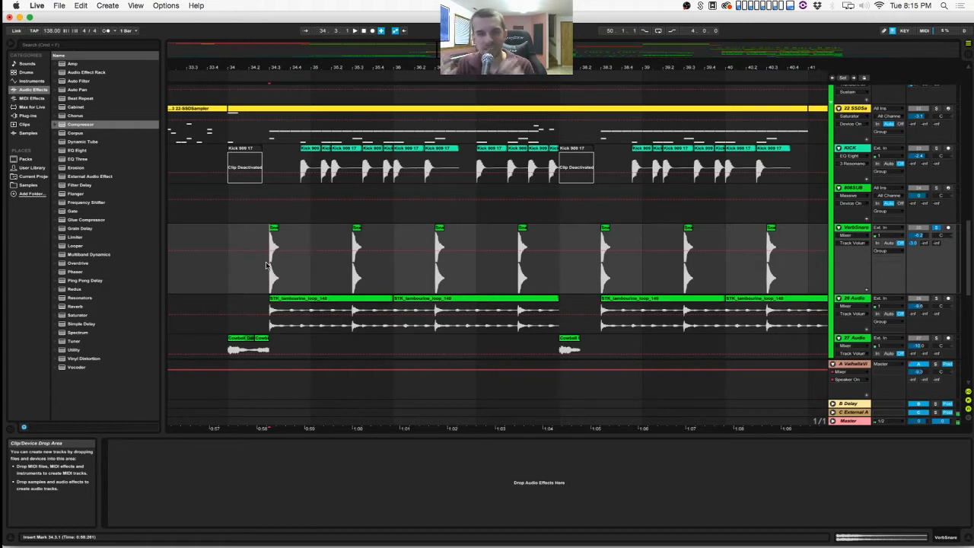
pyautogui.click(355, 31)
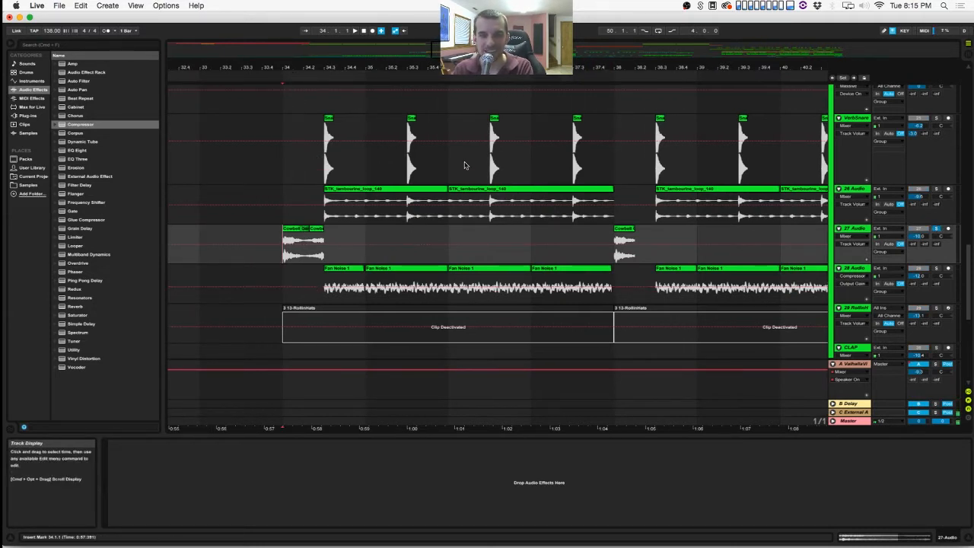
pyautogui.moveTo(361, 216)
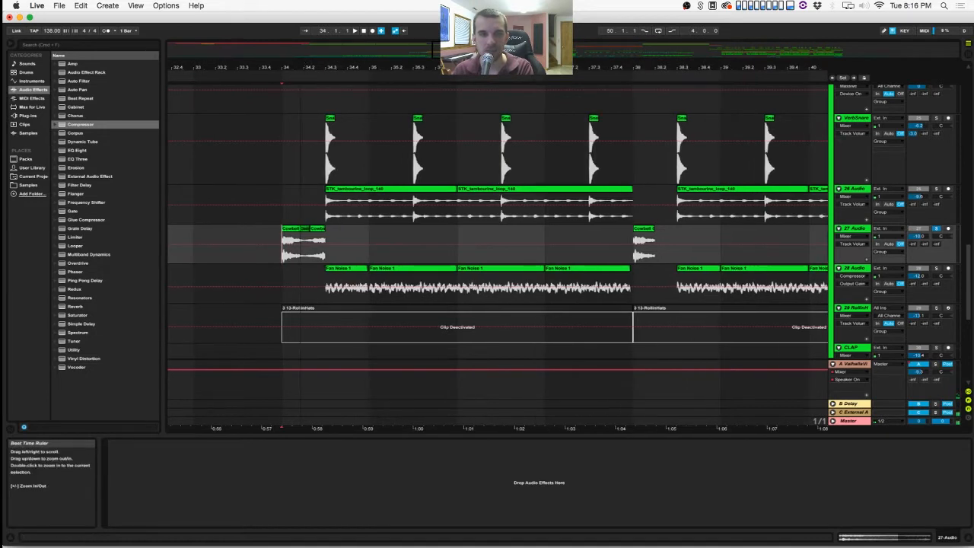
pyautogui.click(304, 87)
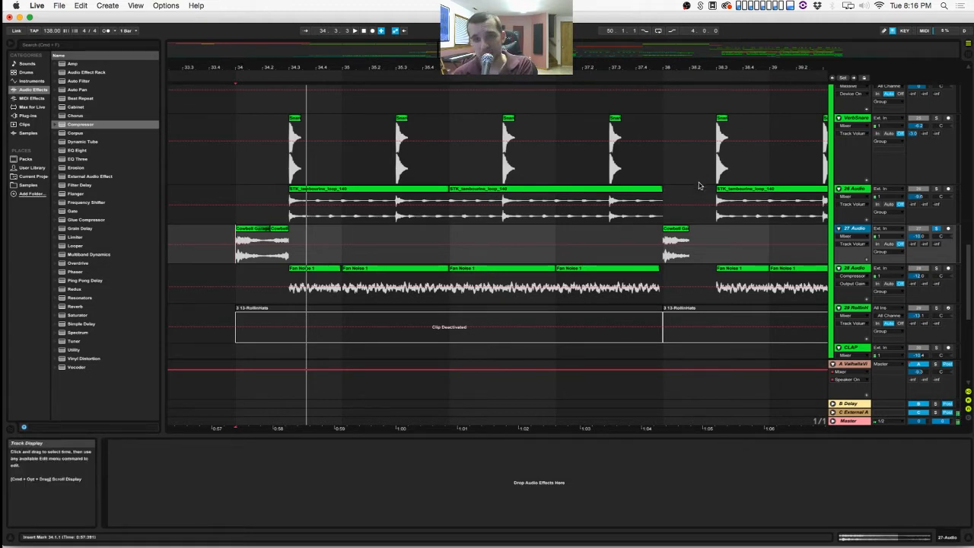
pyautogui.rightClick(852, 229)
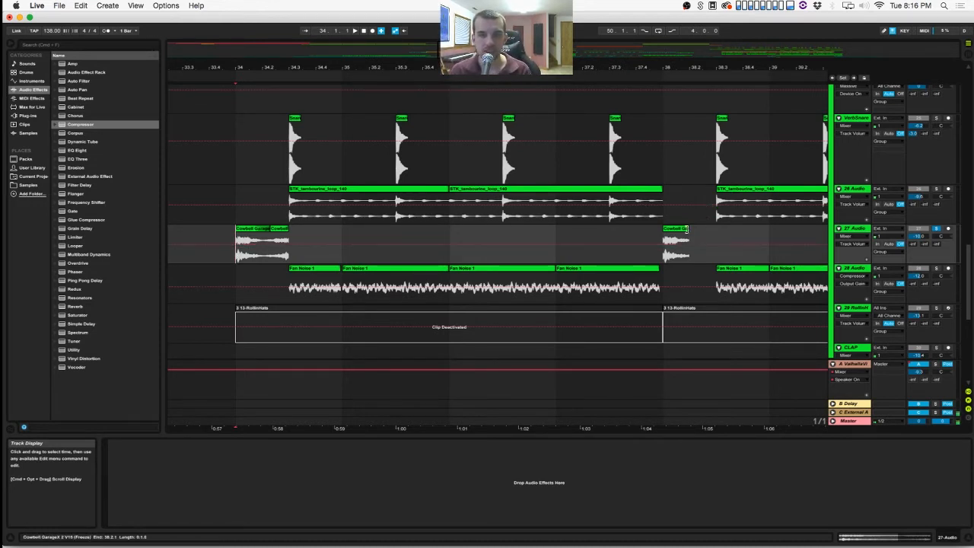
pyautogui.click(727, 243)
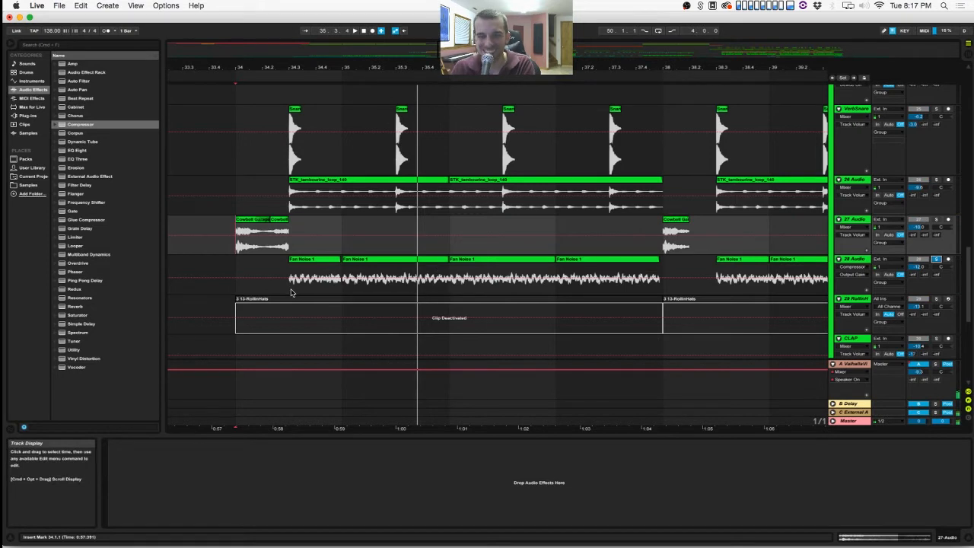
# - Show the noise track's EQ Eight, Compressor and MicroShift device chain
pyautogui.click(319, 261)
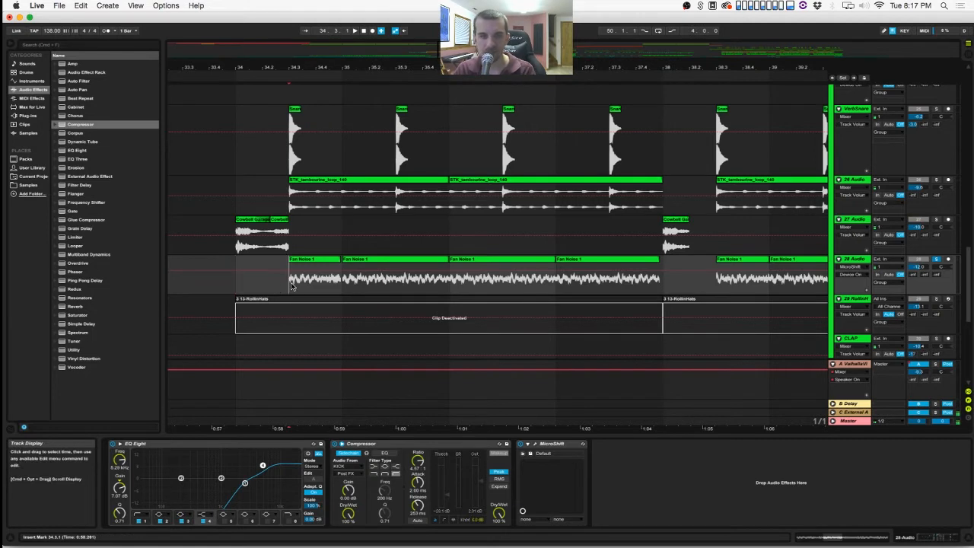
pyautogui.click(355, 31)
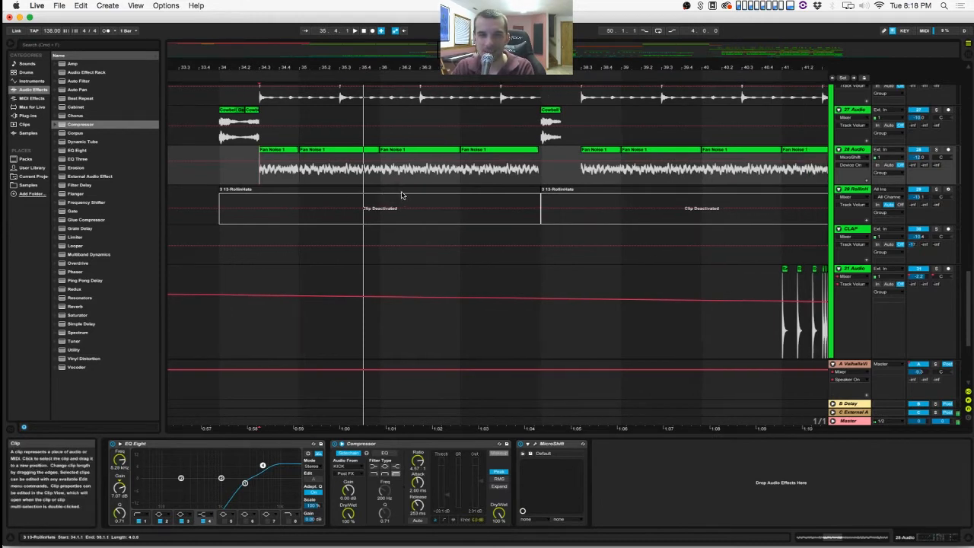
# - Show the melodic MIDI clip with its Arpeggiator, sampler and Auto Pan chain
pyautogui.hscroll(3)
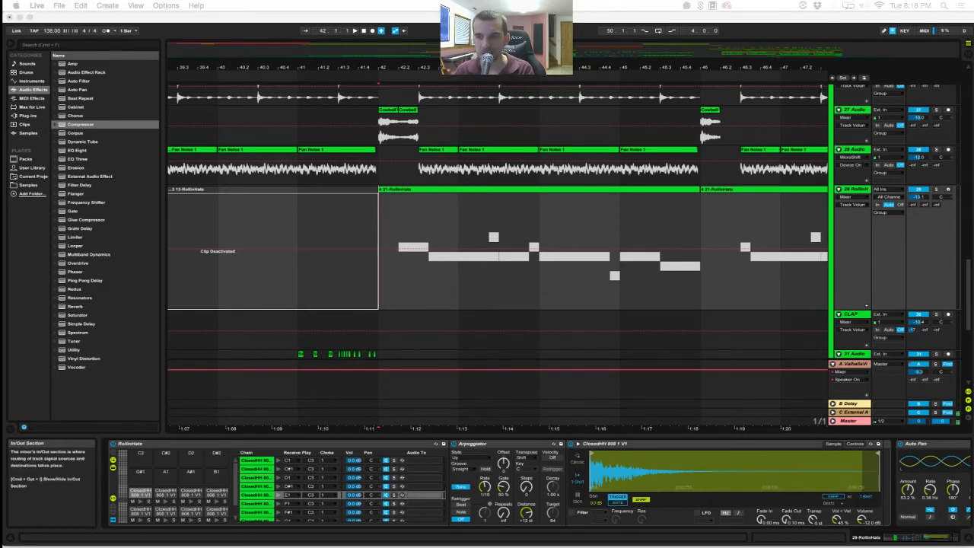
pyautogui.moveTo(572, 334)
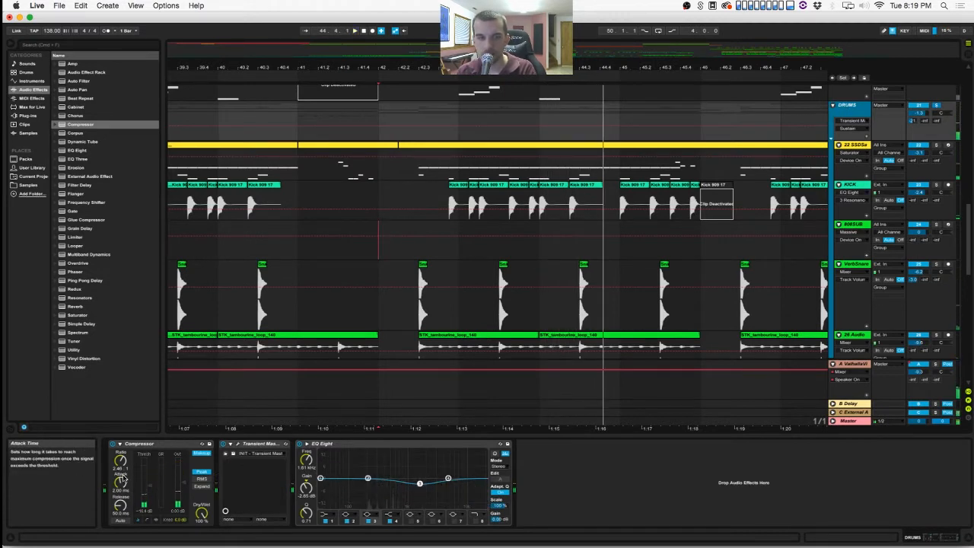
pyautogui.moveTo(120, 463)
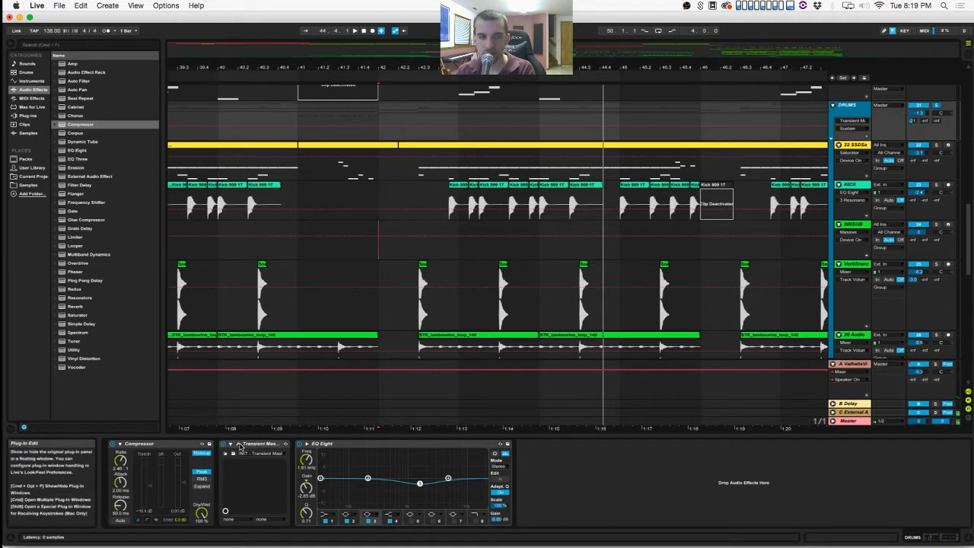
# - Show the Transient Master plugin's attack and gain controls on the percussion track
pyautogui.click(229, 445)
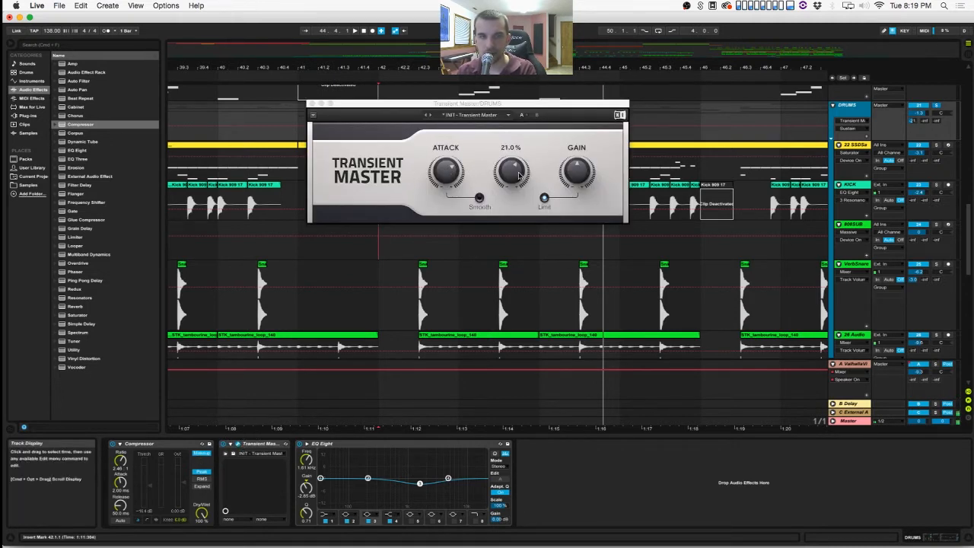
pyautogui.click(313, 116)
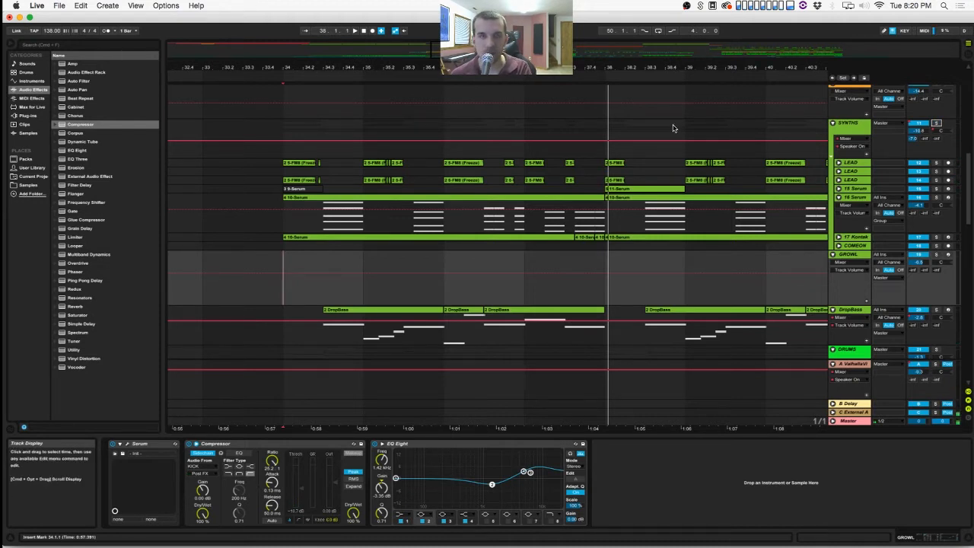
pyautogui.moveTo(596, 137)
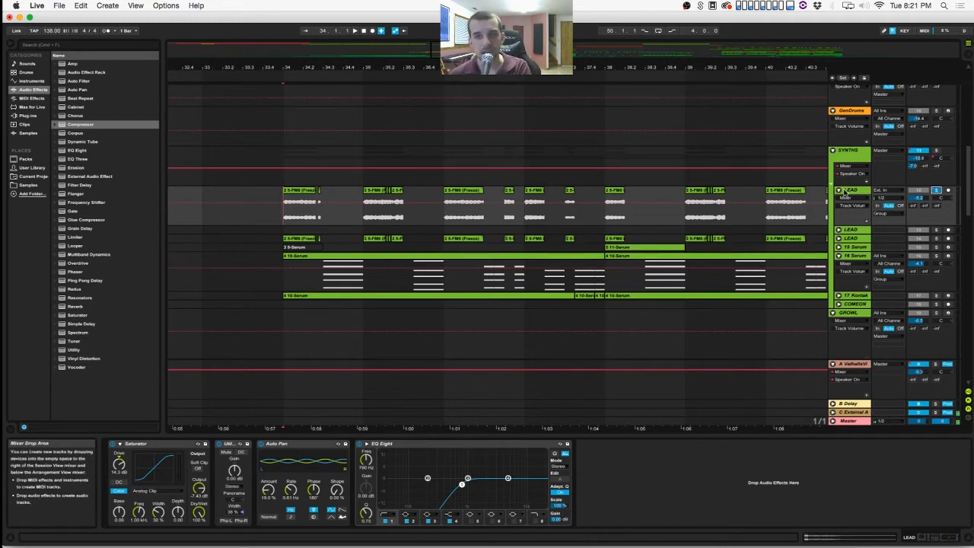
# - Show the audio track's Saturator, LFO, Auto Pan and EQ Eight chain in Detail View
pyautogui.rightClick(852, 188)
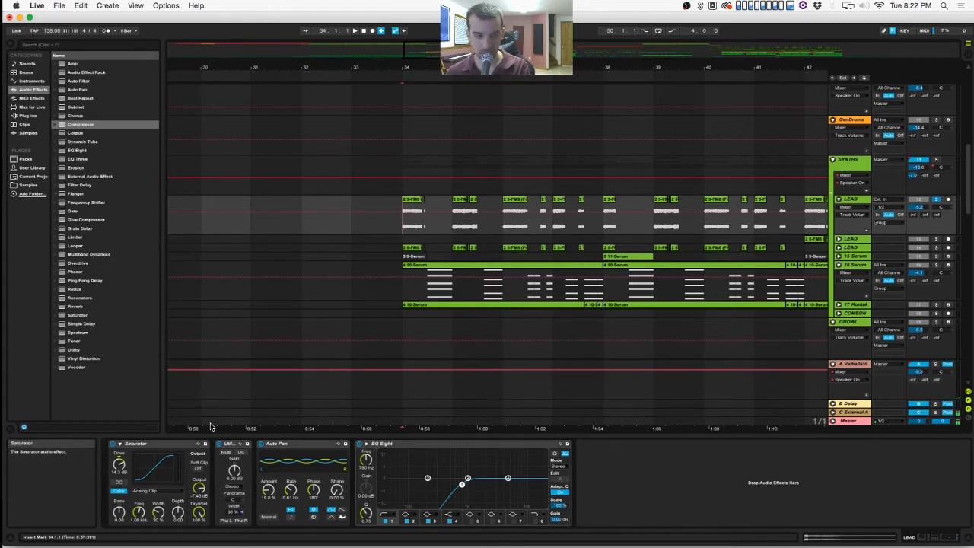
pyautogui.moveTo(242, 521)
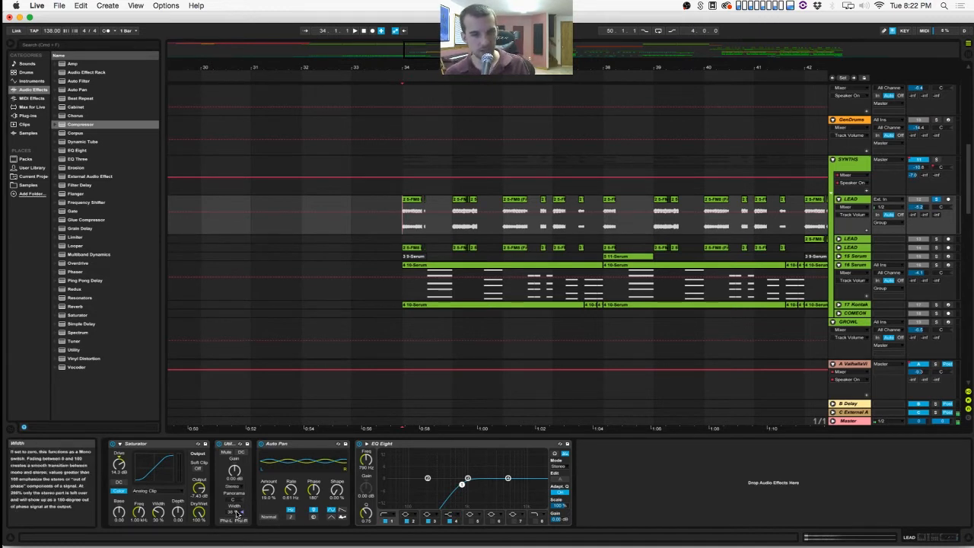
pyautogui.moveTo(313, 455)
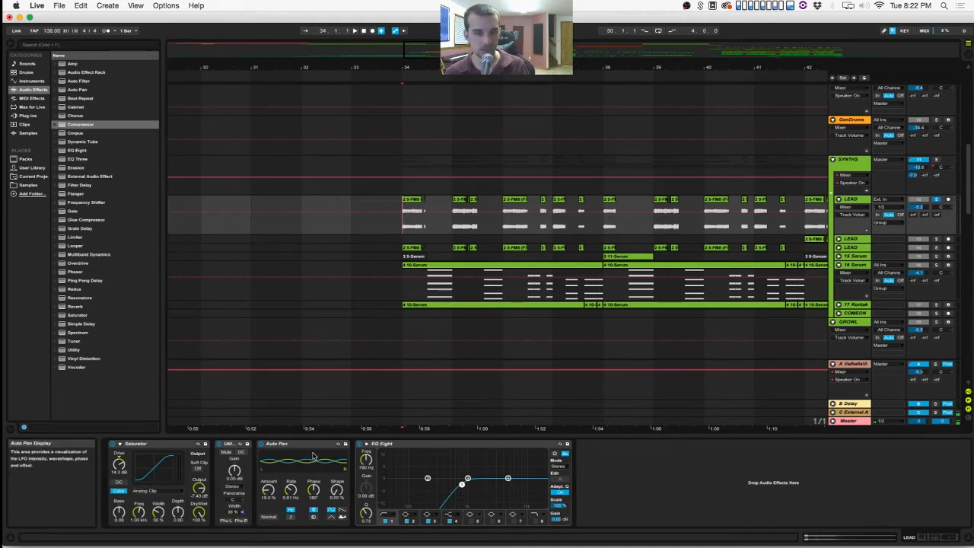
# - View the clip's sample, then show the vocal track's EQ Eight, Saturator, LFO, Auto Pan and LittleAlterBoy chain
pyautogui.click(277, 444)
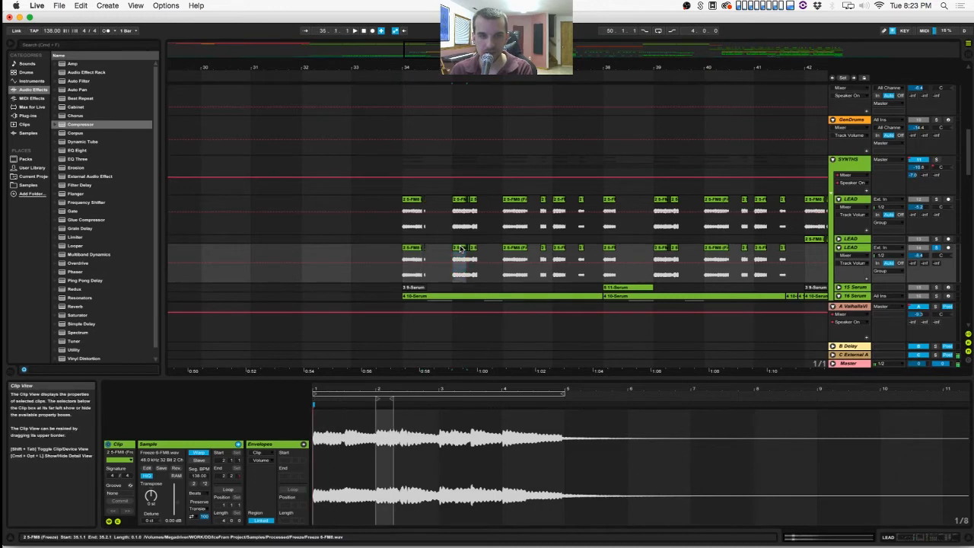
pyautogui.click(514, 262)
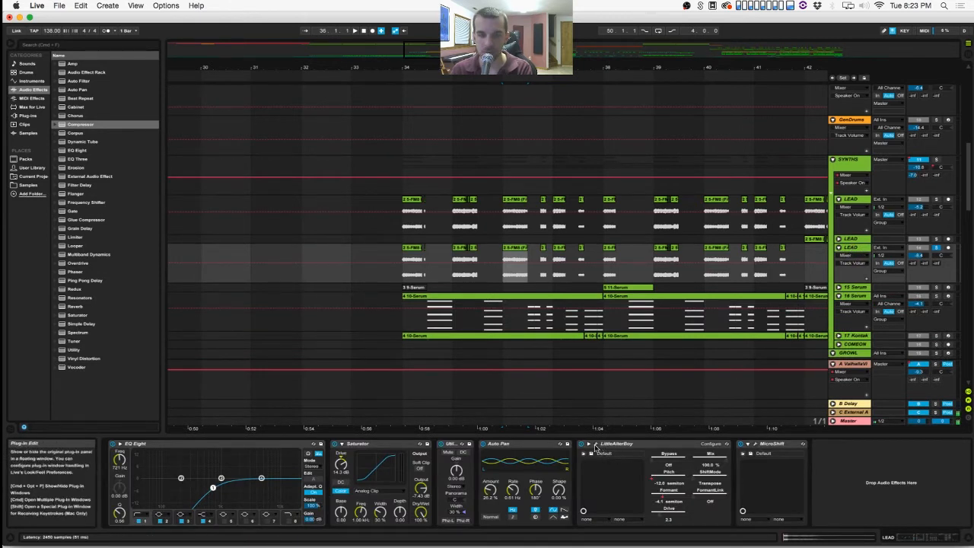
# - Show the track holding the External Audio Effect and Compressor chain
pyautogui.click(587, 444)
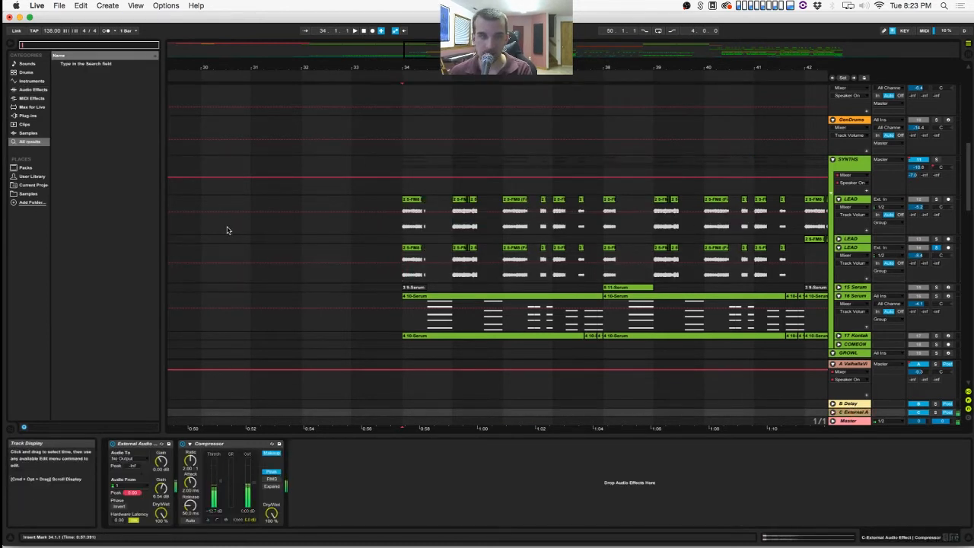
# - Search the browser for 'little' and load LittleAlterBoy onto the track after the Compressor
pyautogui.write('little')
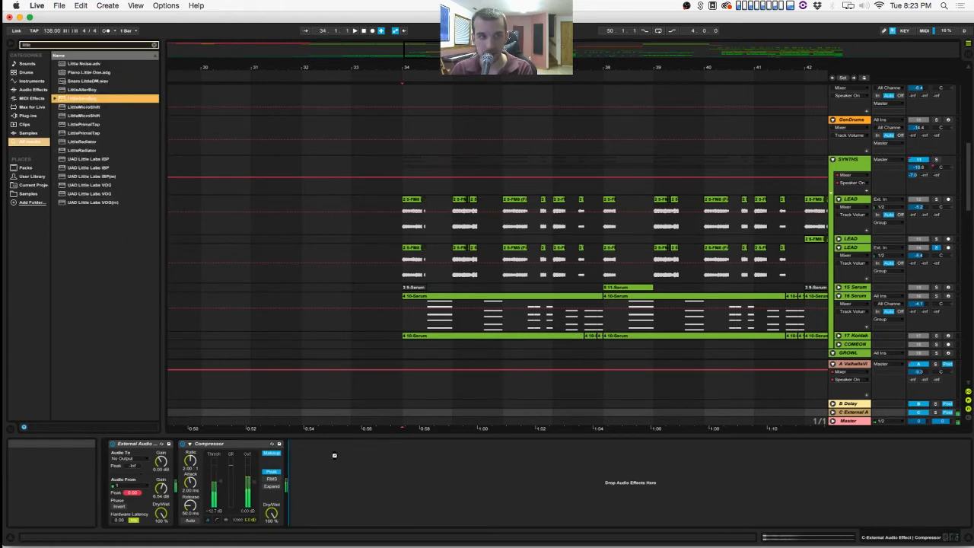
pyautogui.doubleClick(82, 88)
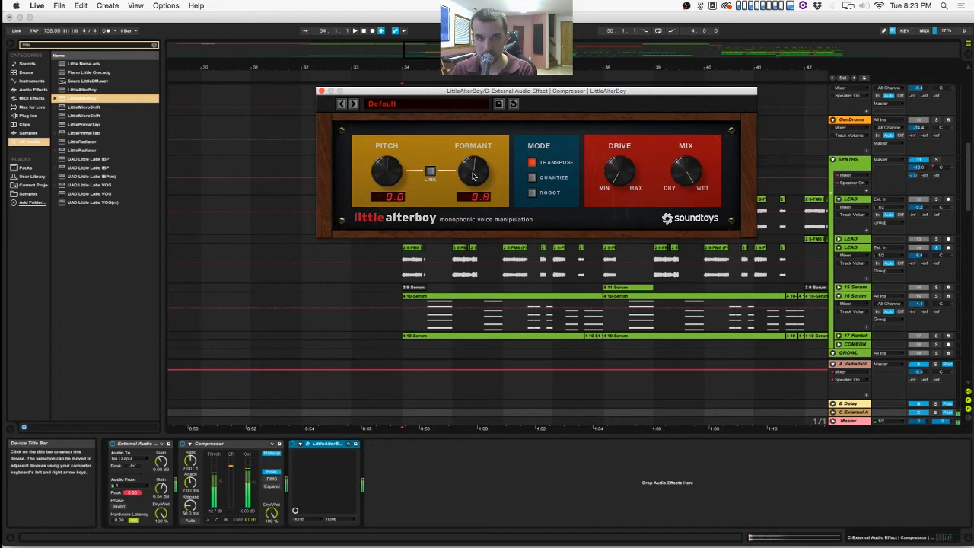
# - Ease LittleAlterBoy's formant from -5.3 to about -1.6 with pitch at 3.0, then enable Robot mode
pyautogui.moveTo(473, 171); pyautogui.dragTo(474, 137)
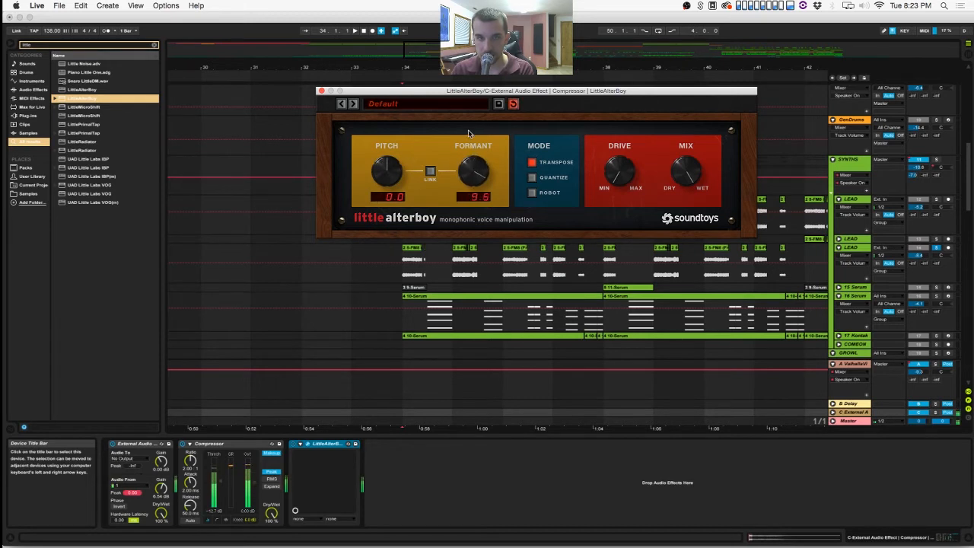
pyautogui.moveTo(474, 169); pyautogui.dragTo(473, 191)
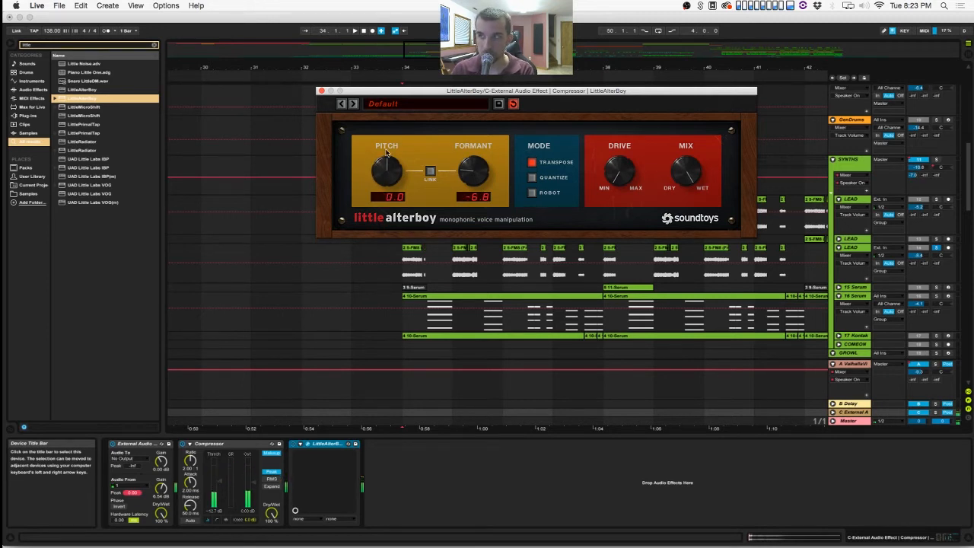
pyautogui.moveTo(473, 170); pyautogui.dragTo(475, 164)
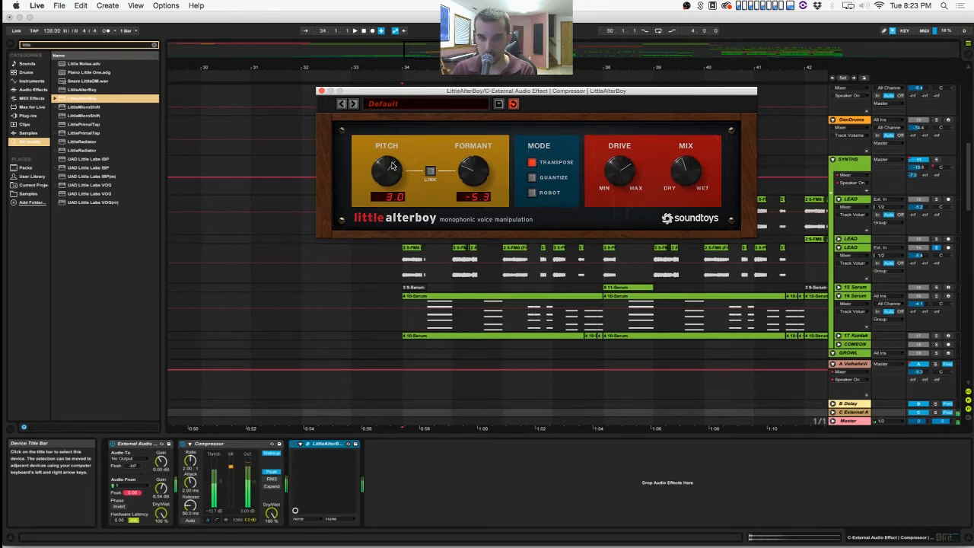
pyautogui.moveTo(472, 170); pyautogui.dragTo(478, 157)
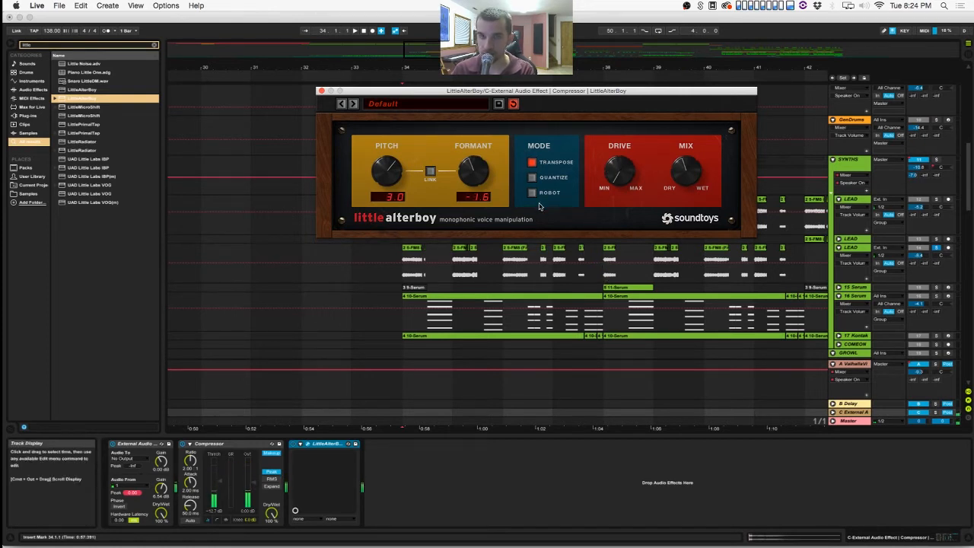
pyautogui.click(533, 191)
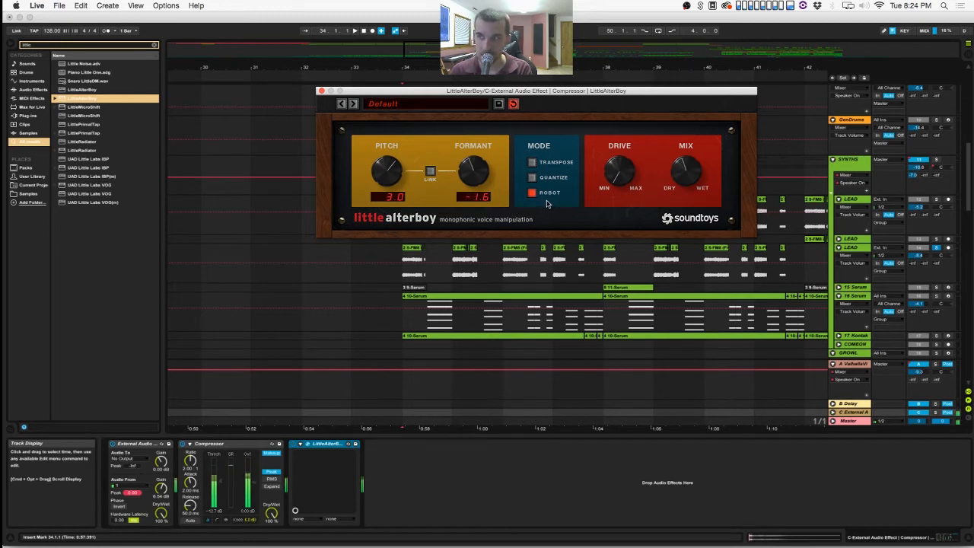
pyautogui.moveTo(533, 167)
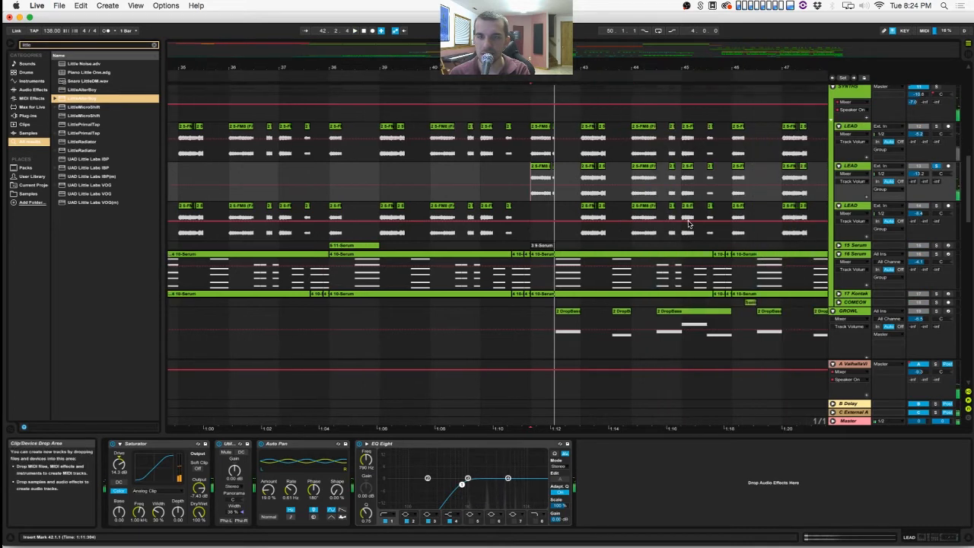
# - Scroll the arrangement right to another track's Saturator, Auto Pan and EQ Eight chain
pyautogui.hscroll(3)
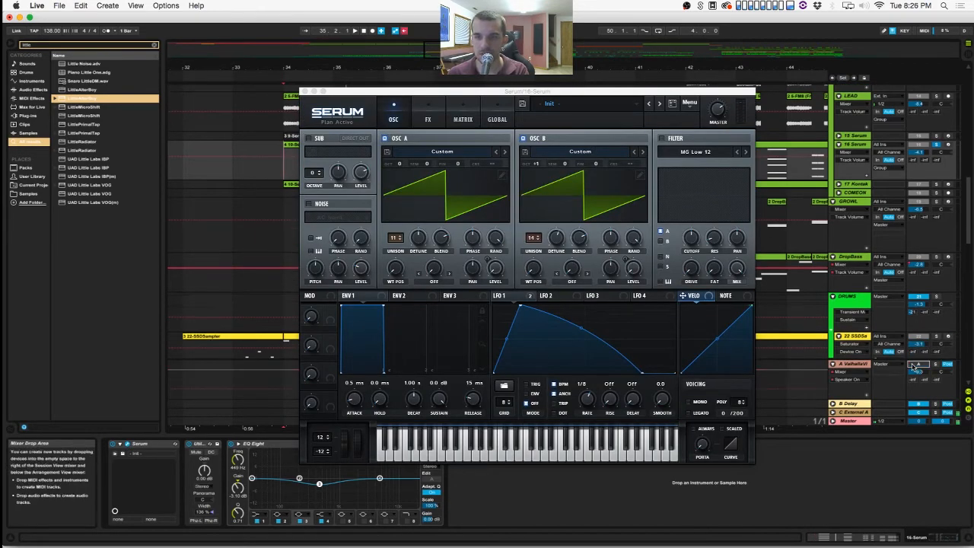
# - Move the Serum window aside, view its Global page and return to the oscillator page with LFO 1 shown
pyautogui.moveTo(526, 91); pyautogui.dragTo(701, 129)
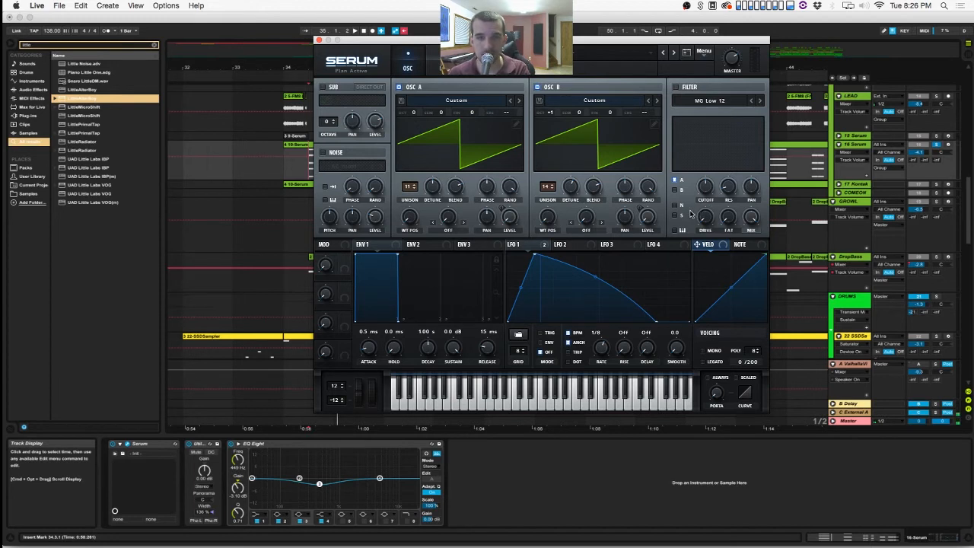
pyautogui.rightClick(508, 216)
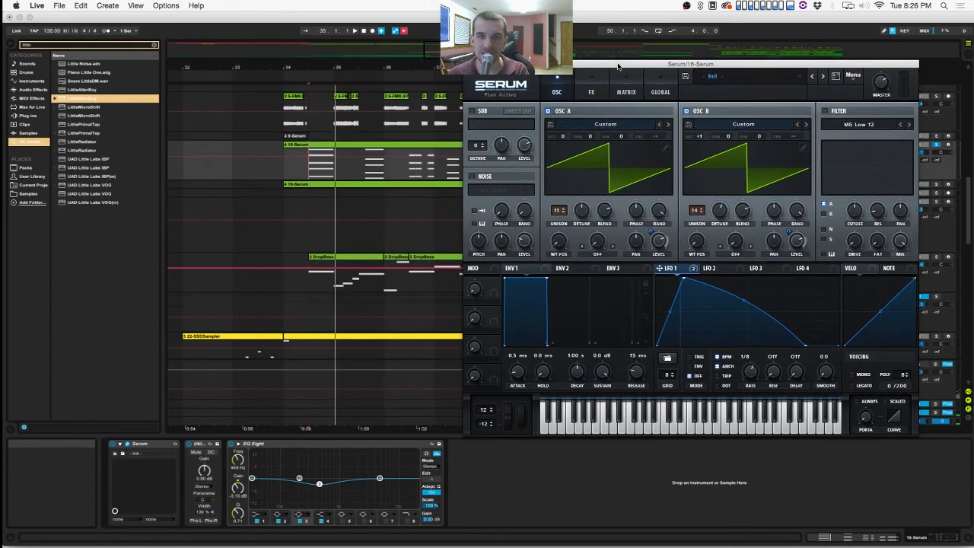
pyautogui.click(590, 92)
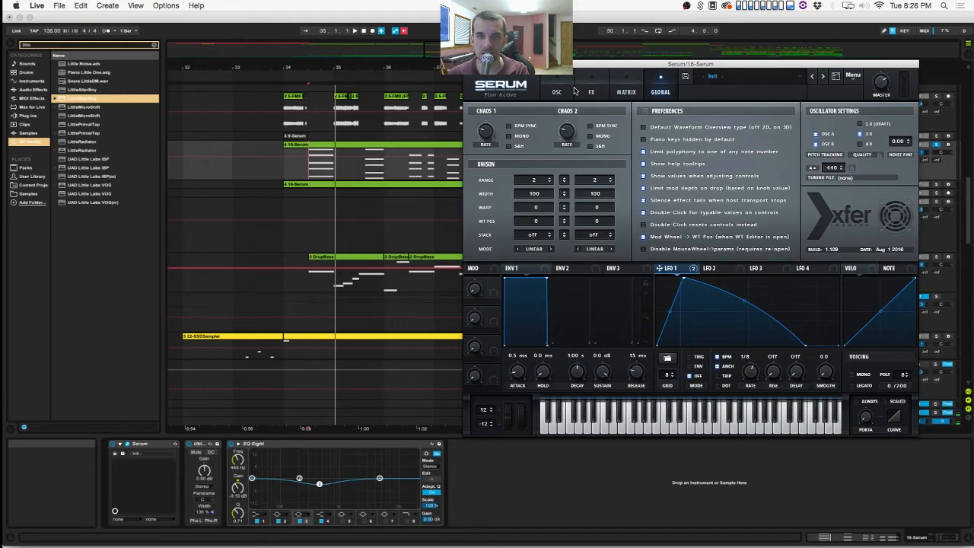
pyautogui.click(557, 91)
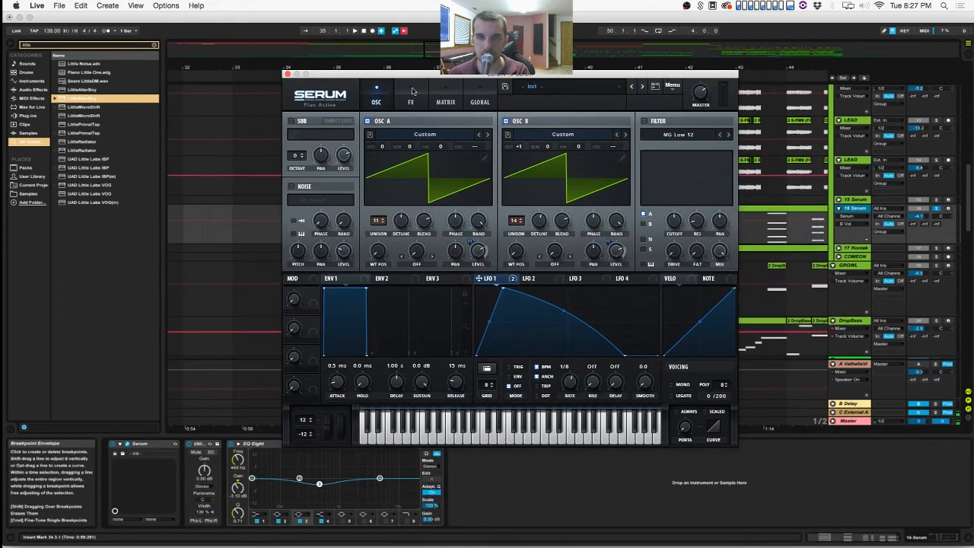
pyautogui.moveTo(402, 222)
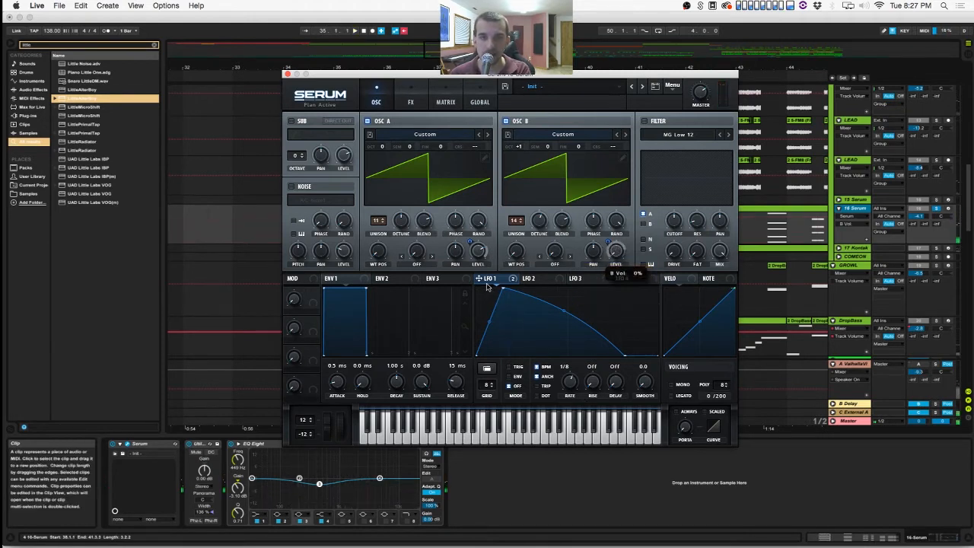
# - Inspect Serum's LFO 1 modulation applied to oscillator and filter parameters
pyautogui.rightClick(478, 251)
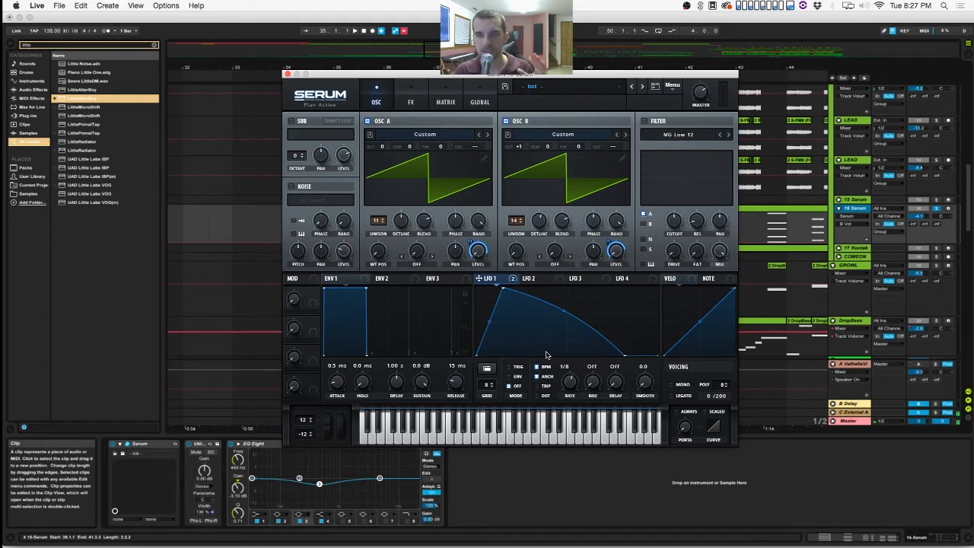
pyautogui.moveTo(490, 343)
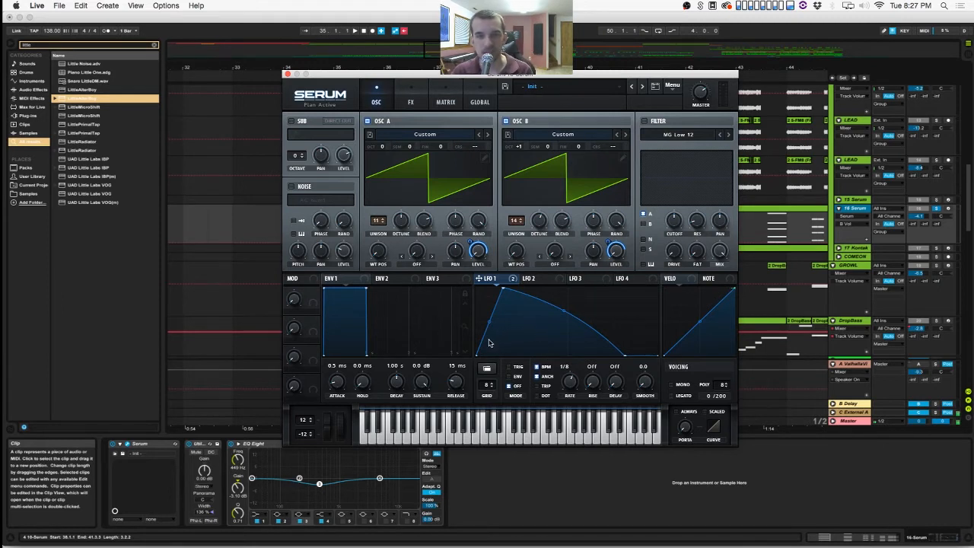
pyautogui.moveTo(478, 353)
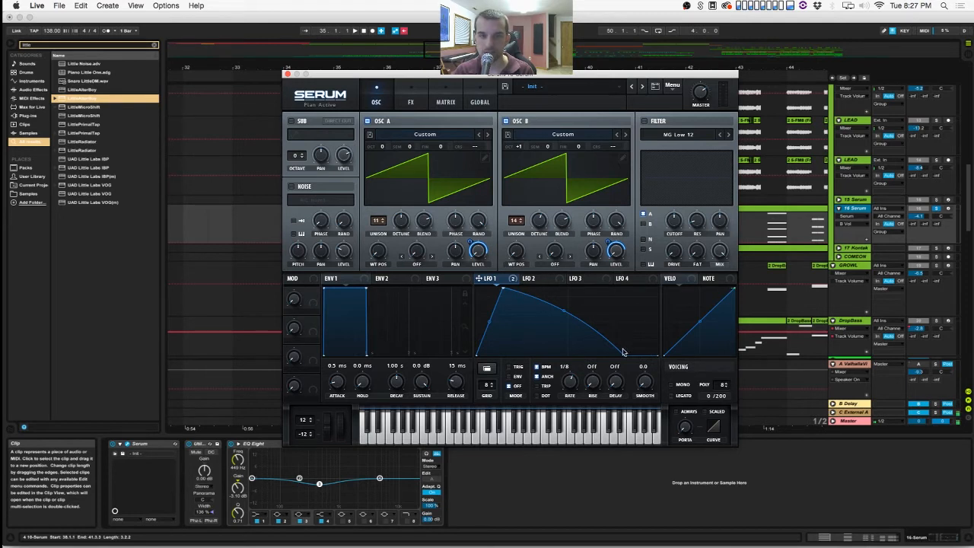
pyautogui.moveTo(569, 384)
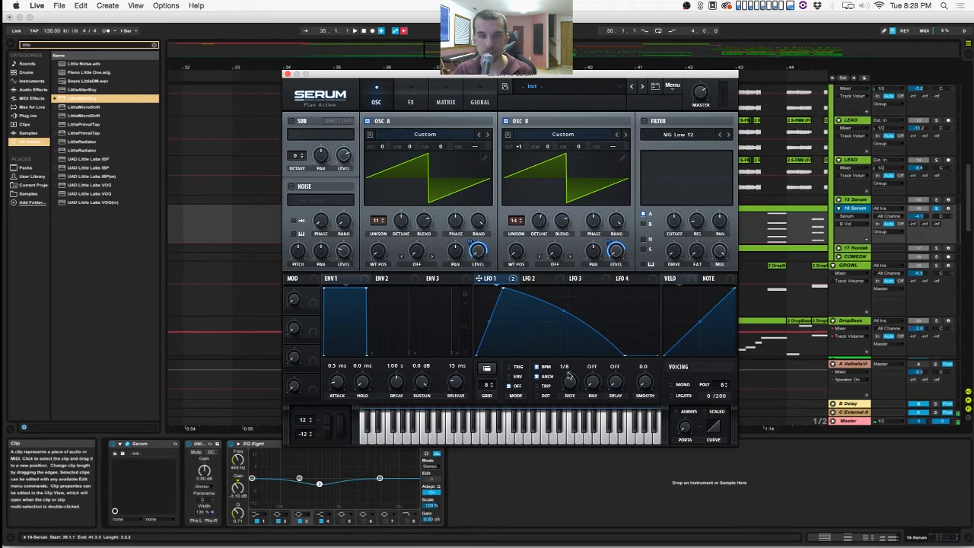
pyautogui.moveTo(477, 295)
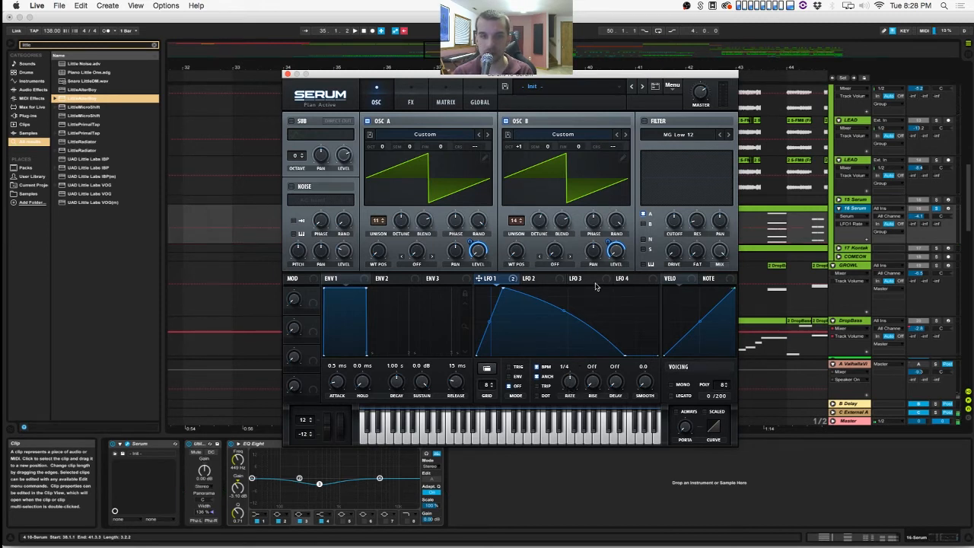
pyautogui.moveTo(576, 277)
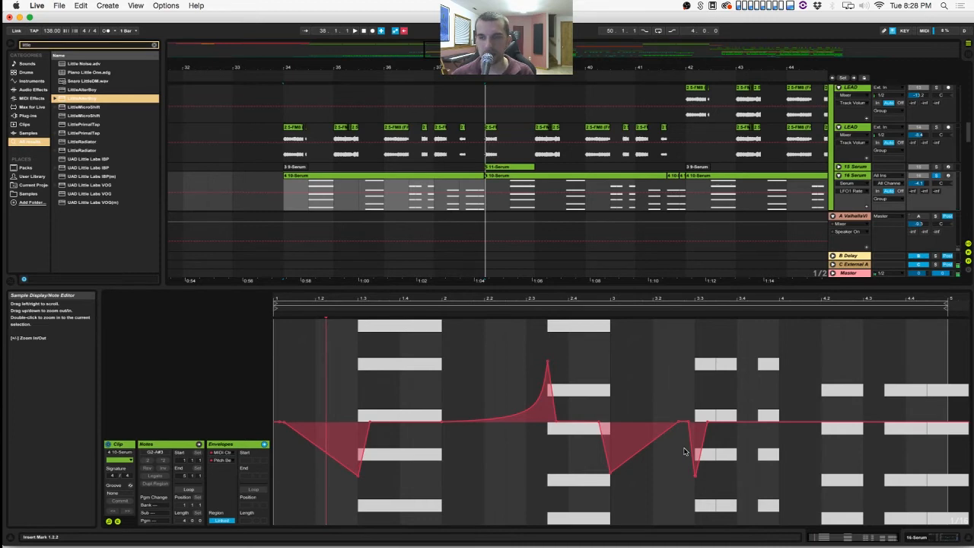
# - Bring the yellow Kontakt brass track and its LFOTool and EQ Eight chain into view
pyautogui.moveTo(292, 195); pyautogui.dragTo(495, 195)
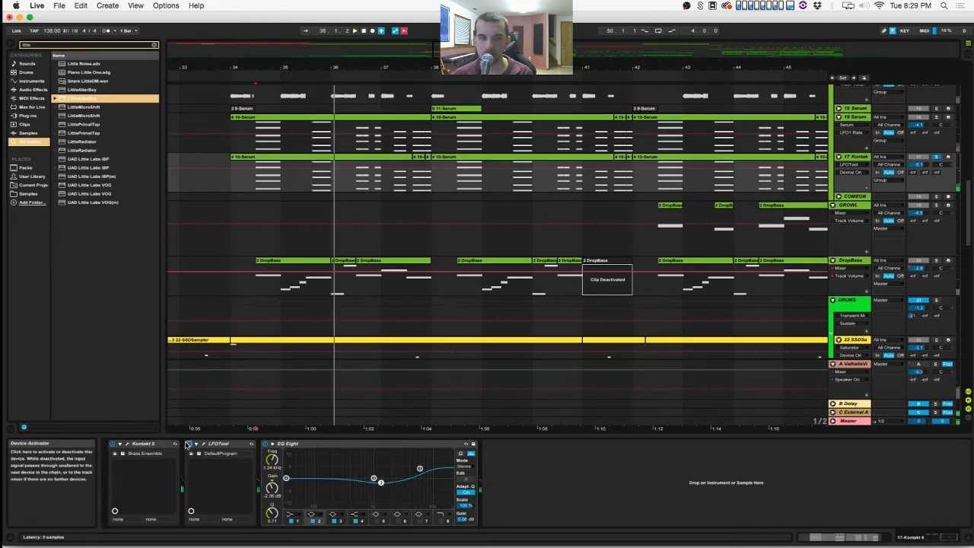
# - Open the Kontakt 5 instrument window showing the Brass Ensemble patch
pyautogui.click(143, 445)
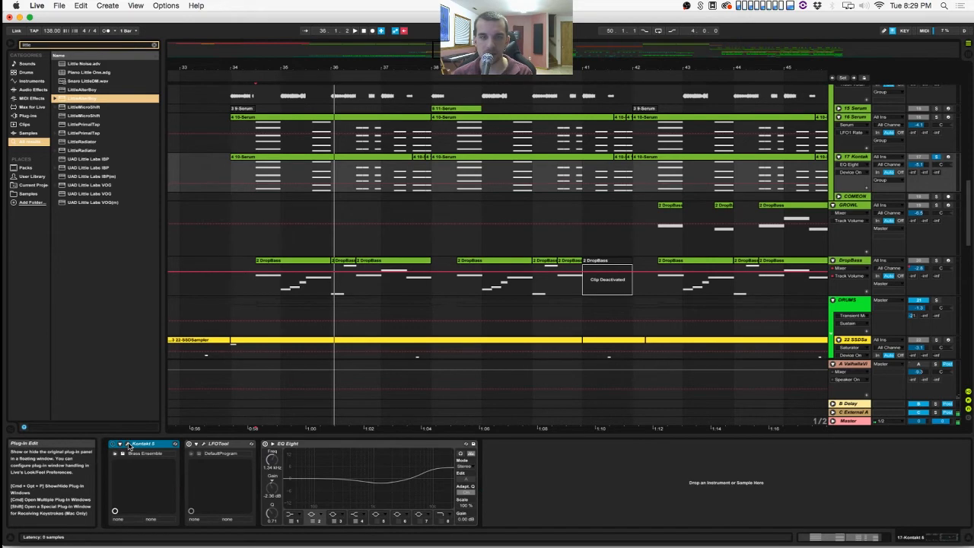
pyautogui.click(115, 444)
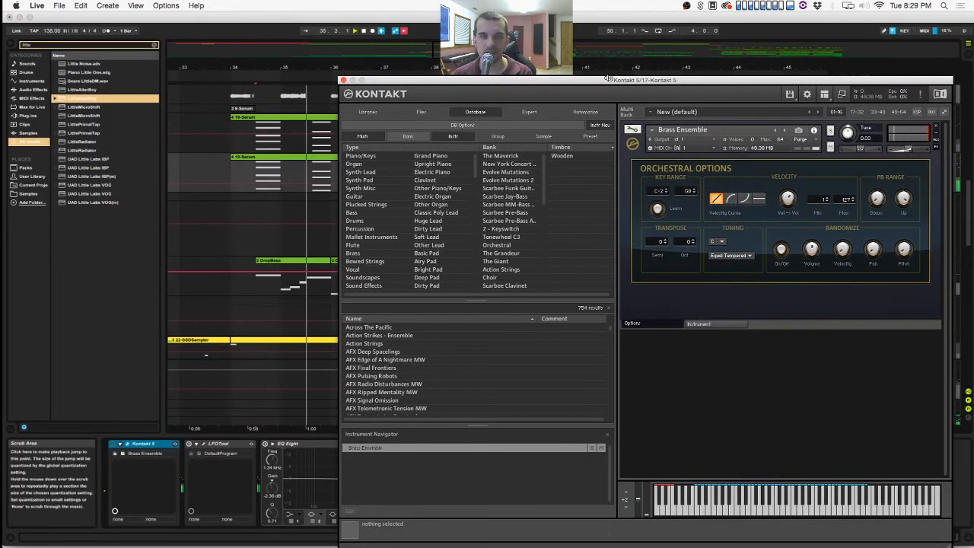
# - Review Brass Ensemble's orchestral instrument controls in Kontakt, then close it back to the arrangement
pyautogui.moveTo(608, 79); pyautogui.dragTo(581, 69)
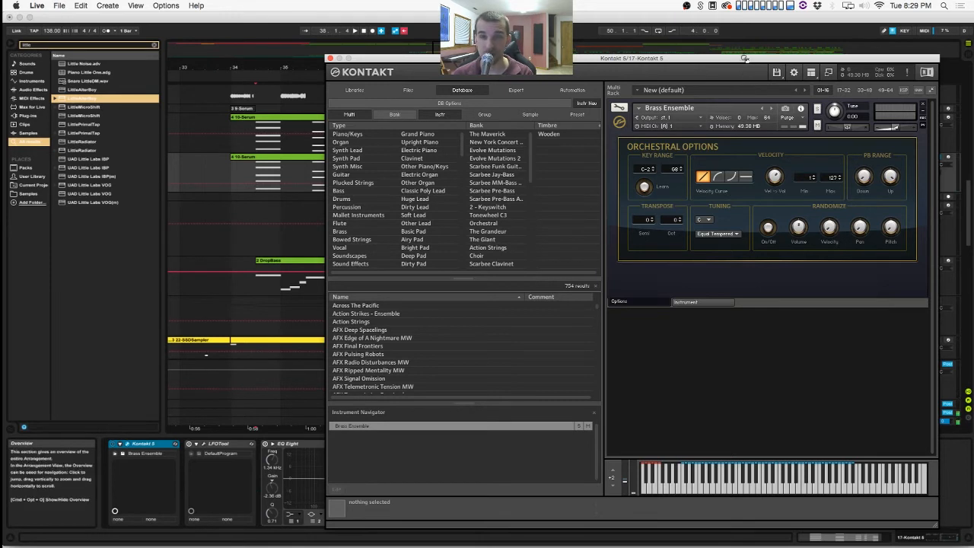
pyautogui.click(685, 301)
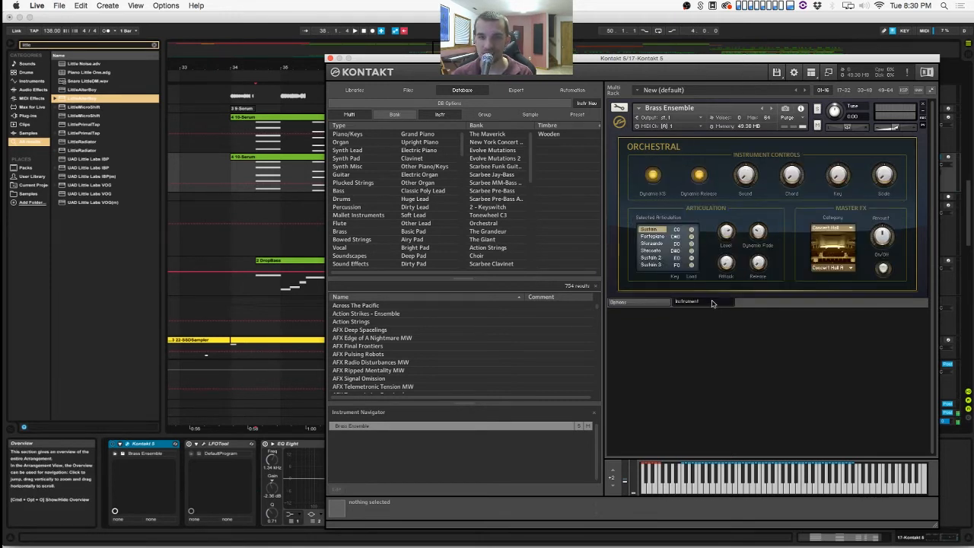
pyautogui.moveTo(753, 286)
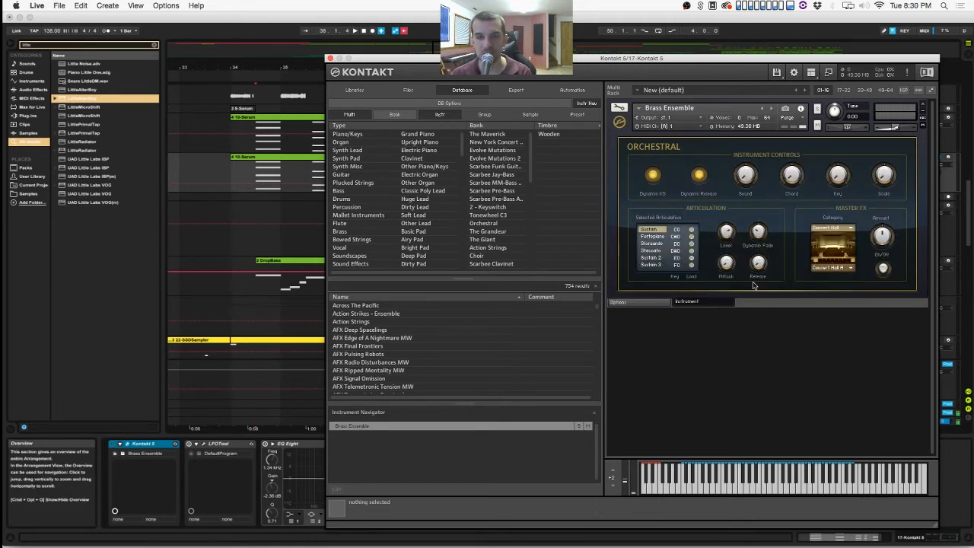
pyautogui.moveTo(758, 265)
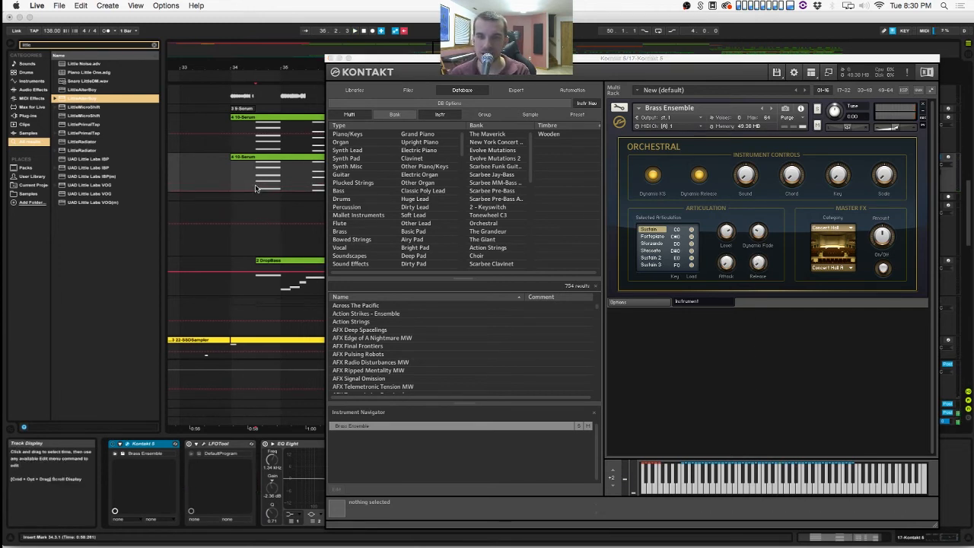
pyautogui.click(618, 301)
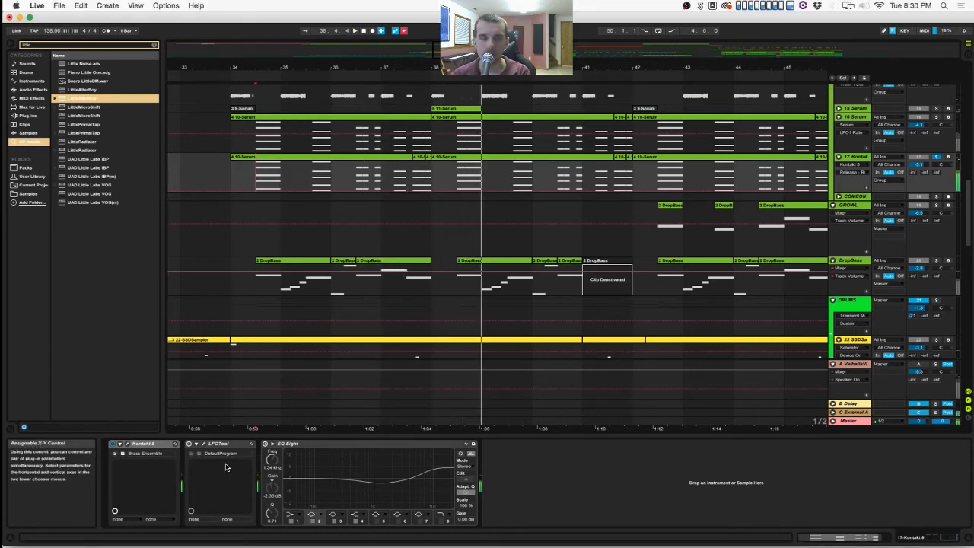
pyautogui.click(219, 444)
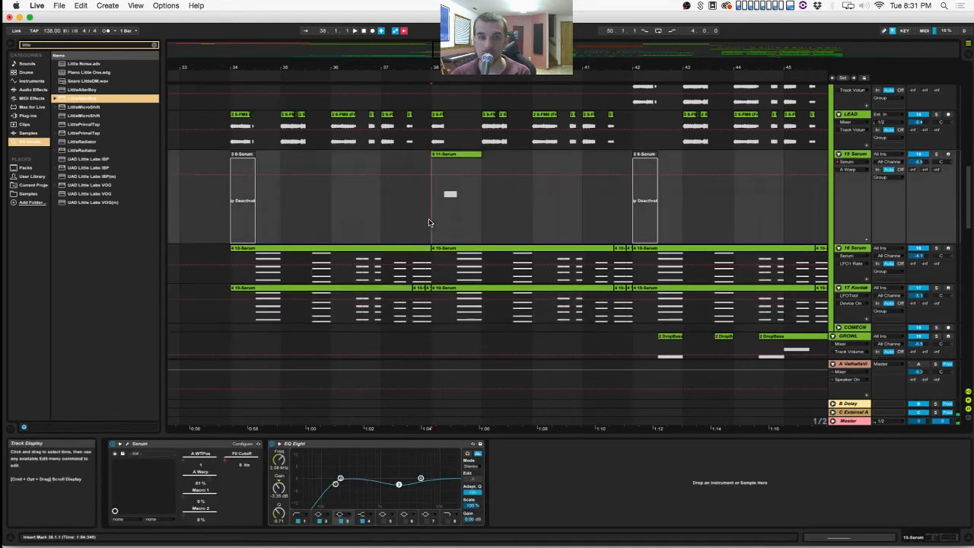
pyautogui.moveTo(399, 213)
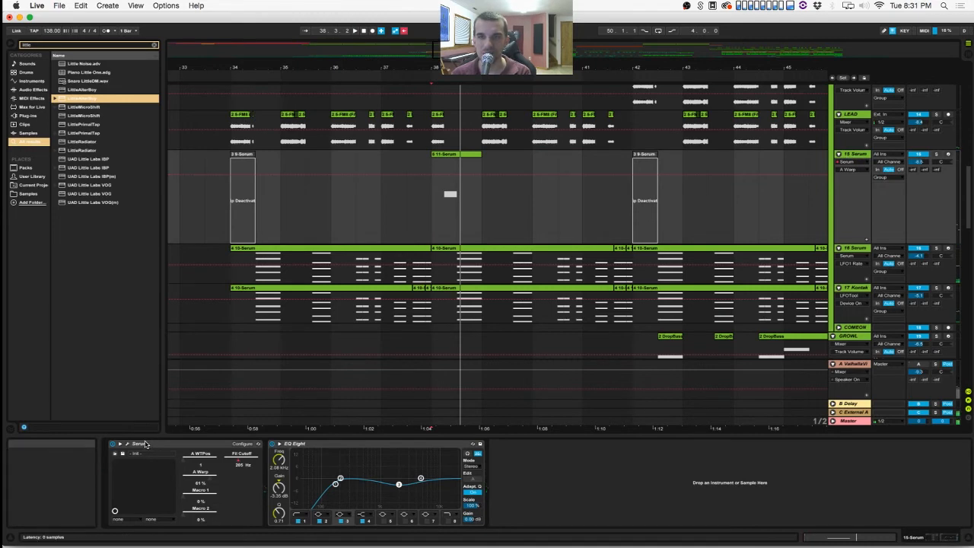
# - Bring up the Serum synth's interface from its device on the track
pyautogui.click(140, 444)
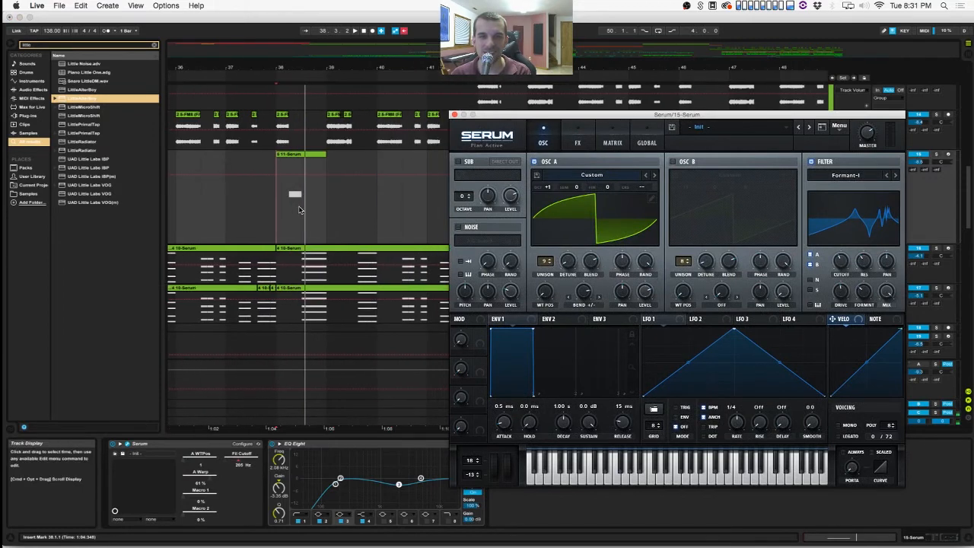
# - Reposition the Serum window so the arrangement and device chain stay visible
pyautogui.moveTo(662, 114); pyautogui.dragTo(662, 118)
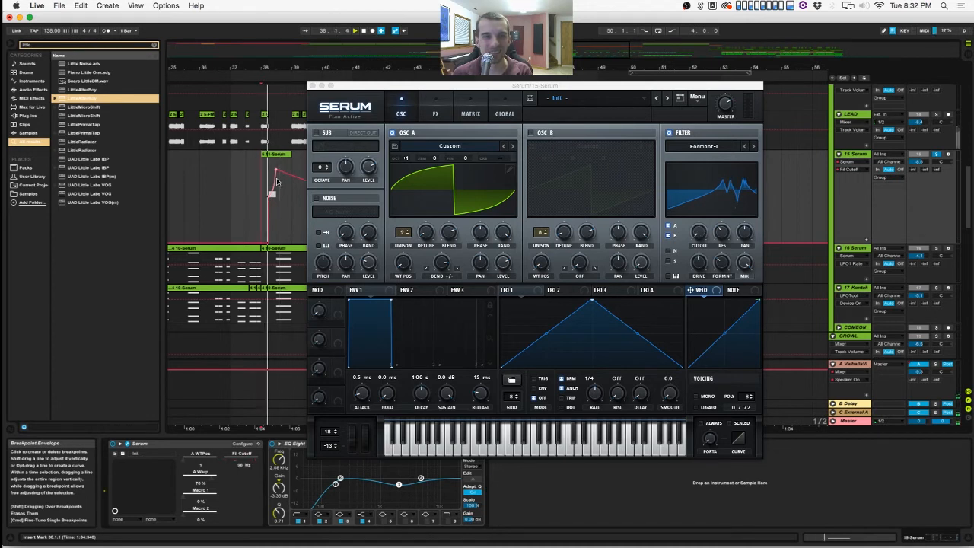
pyautogui.moveTo(273, 180); pyautogui.dragTo(276, 195)
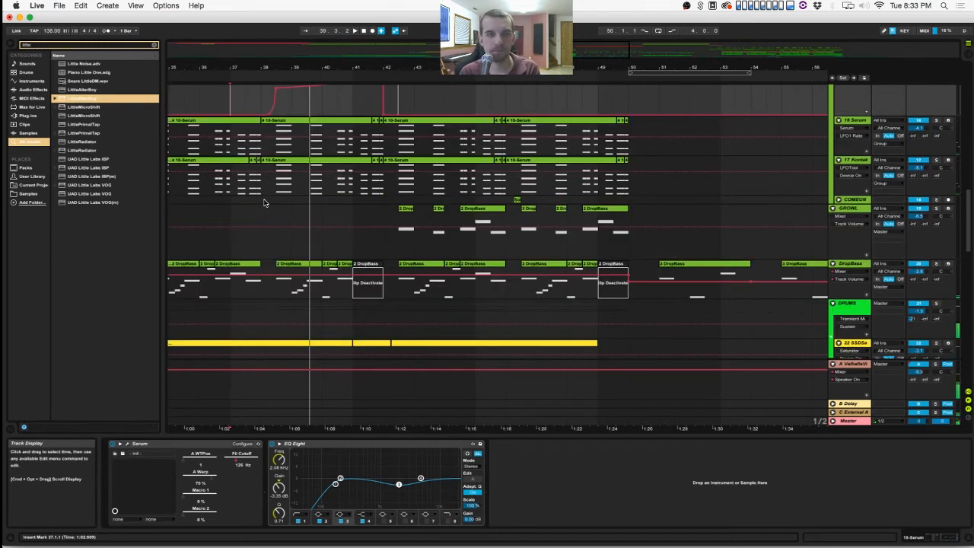
pyautogui.scroll(-3)
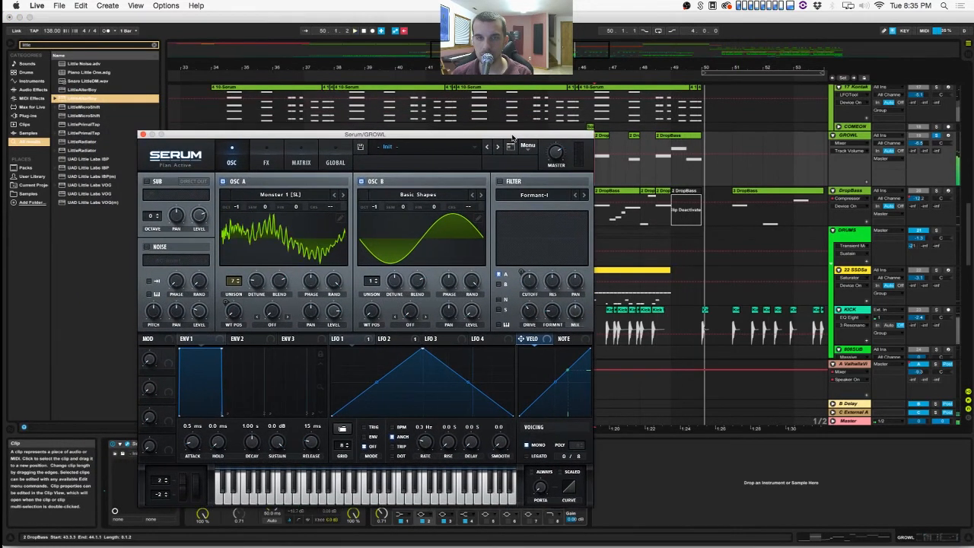
# - Move the Serum window around until it sits clear of the arrangement
pyautogui.moveTo(366, 134); pyautogui.dragTo(533, 114)
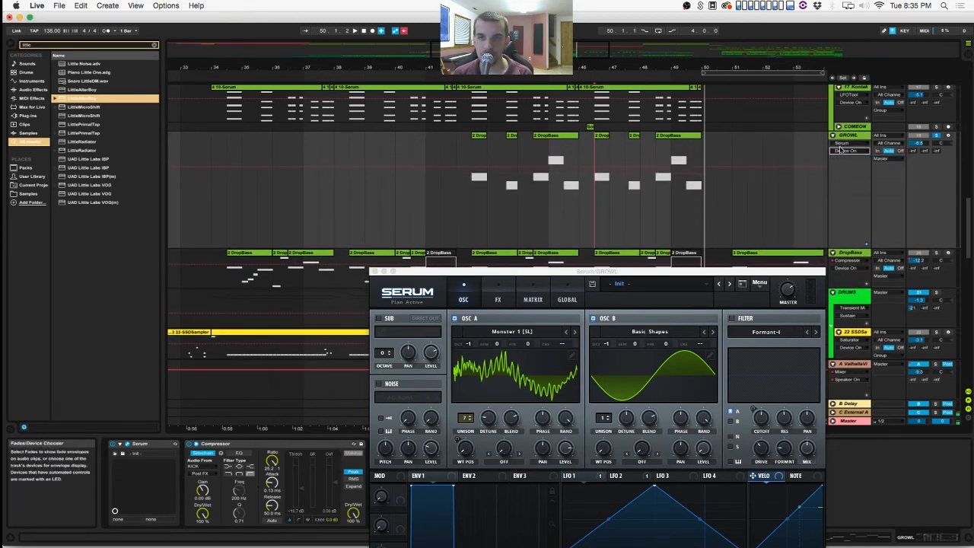
pyautogui.moveTo(597, 271); pyautogui.dragTo(624, 166)
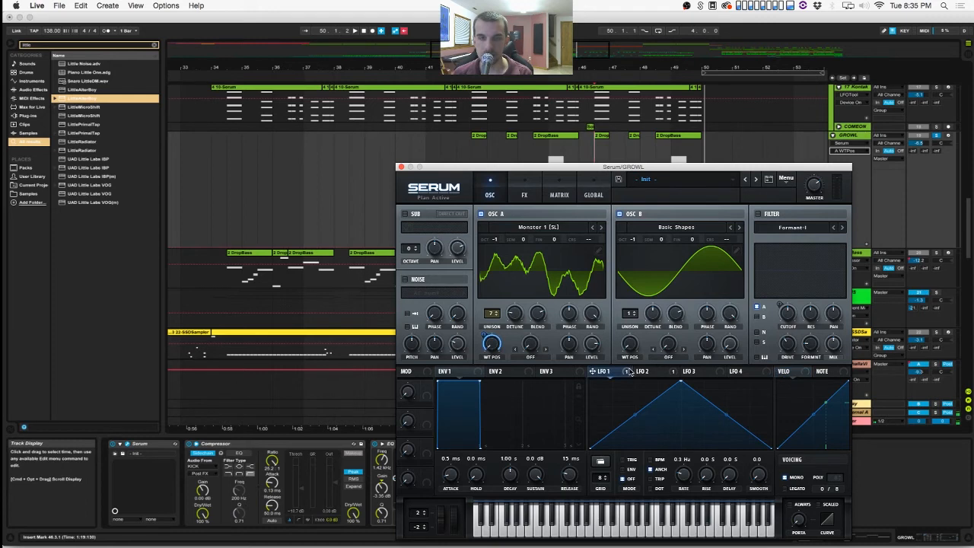
pyautogui.moveTo(624, 166); pyautogui.dragTo(601, 270)
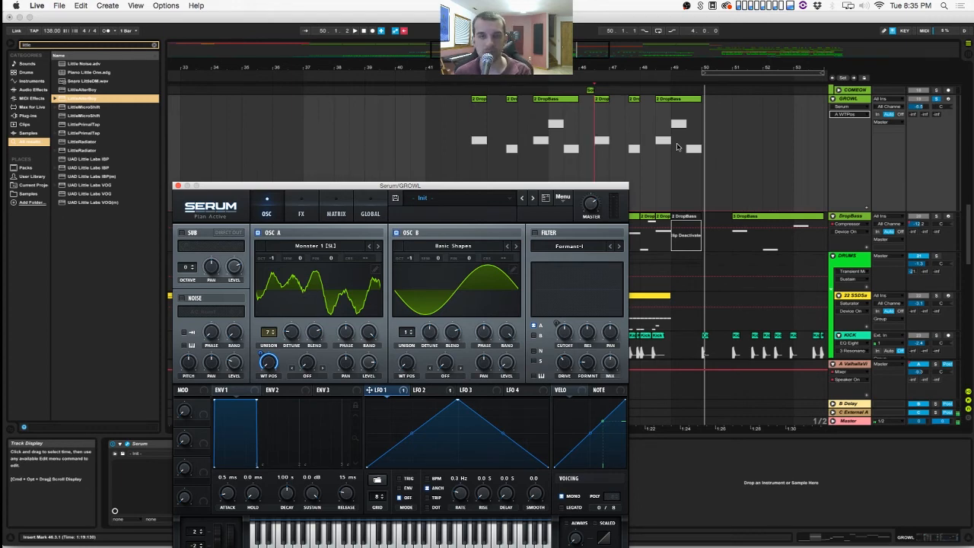
pyautogui.moveTo(399, 186); pyautogui.dragTo(429, 138)
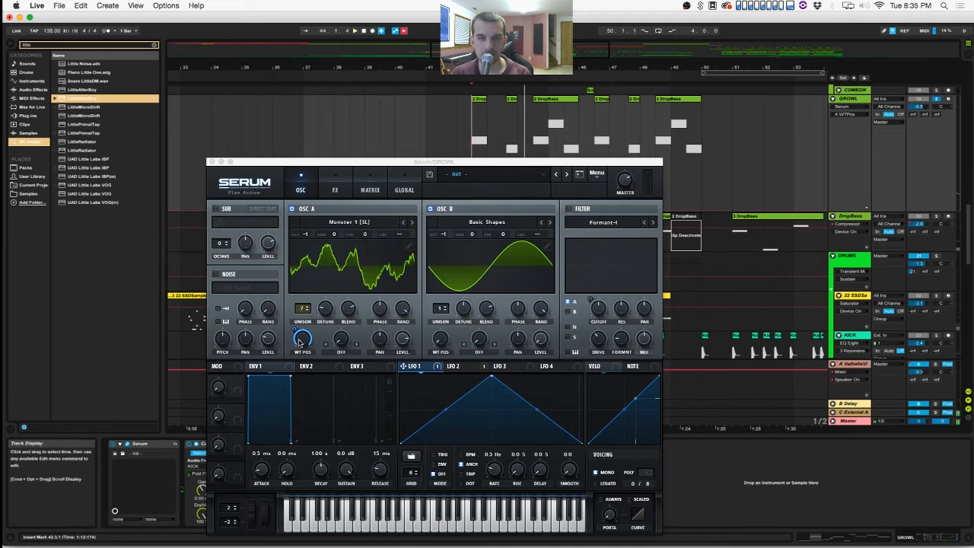
# - Sweep oscillator A's WT POS so the Monster 1 wavetable frame turns more jagged
pyautogui.rightClick(414, 365)
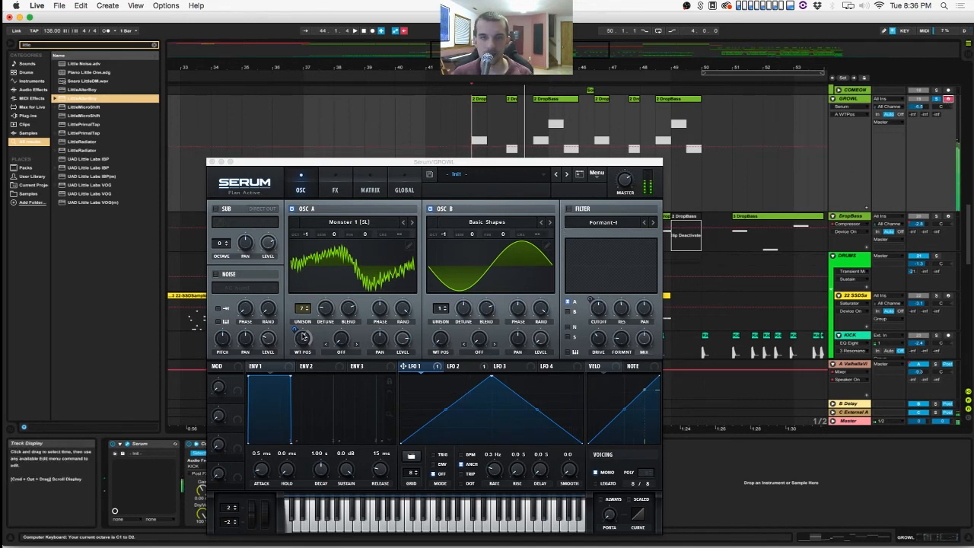
pyautogui.moveTo(301, 338); pyautogui.dragTo(302, 327)
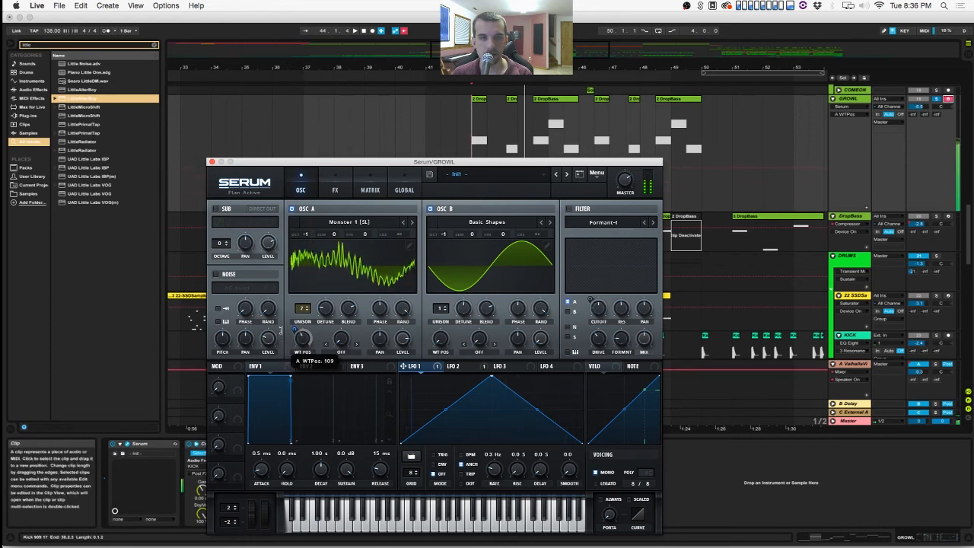
# - Continue sweeping oscillator A's wavetable position before leaving Serum
pyautogui.moveTo(301, 338); pyautogui.dragTo(301, 347)
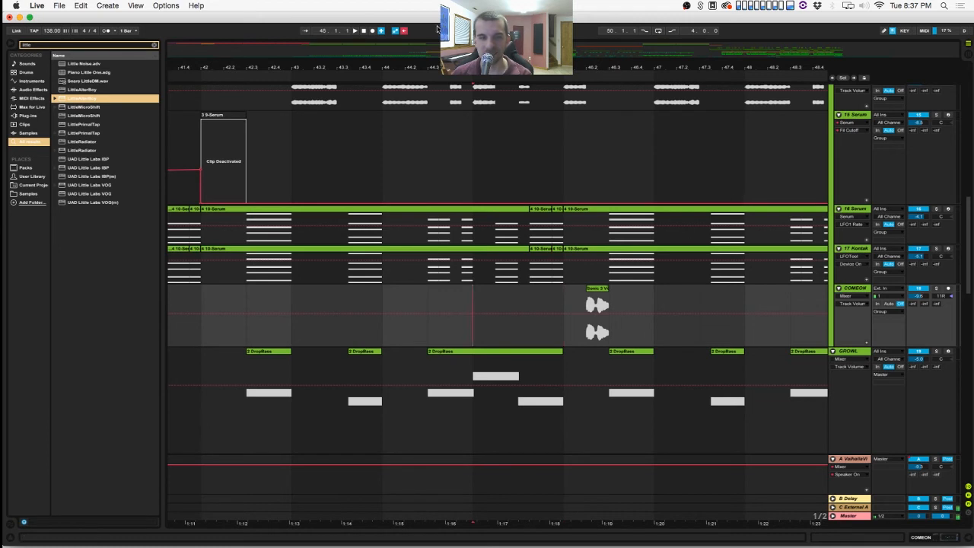
# - Focus the arrangement on the clip of stuttered vocal hits with its automation lanes
pyautogui.click(471, 312)
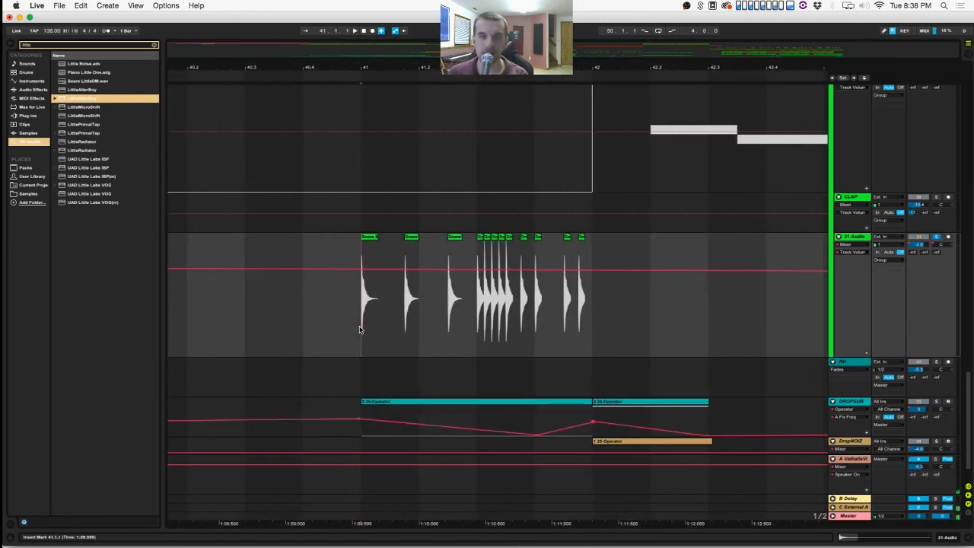
# - Jump to a later passage where three stuttered hits sit in an automation dip
pyautogui.click(353, 31)
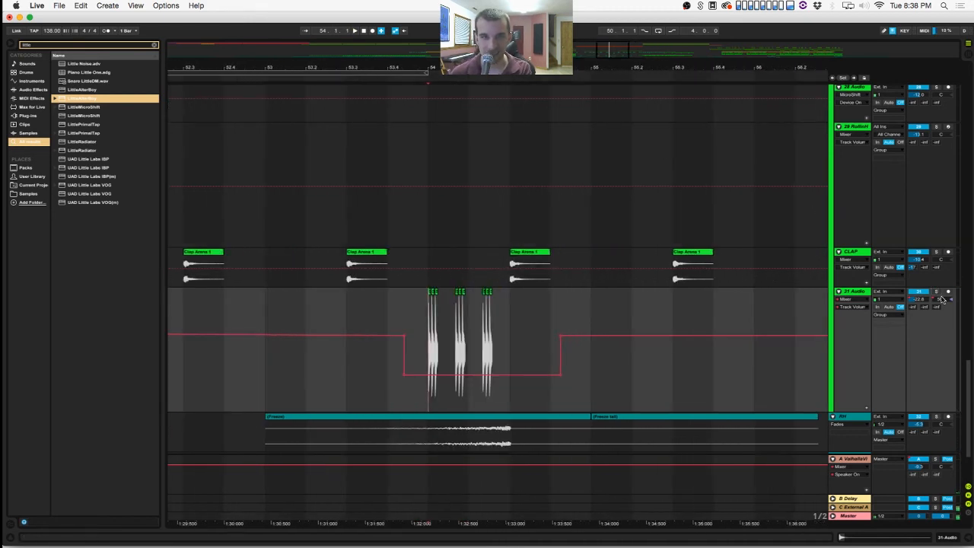
pyautogui.click(936, 293)
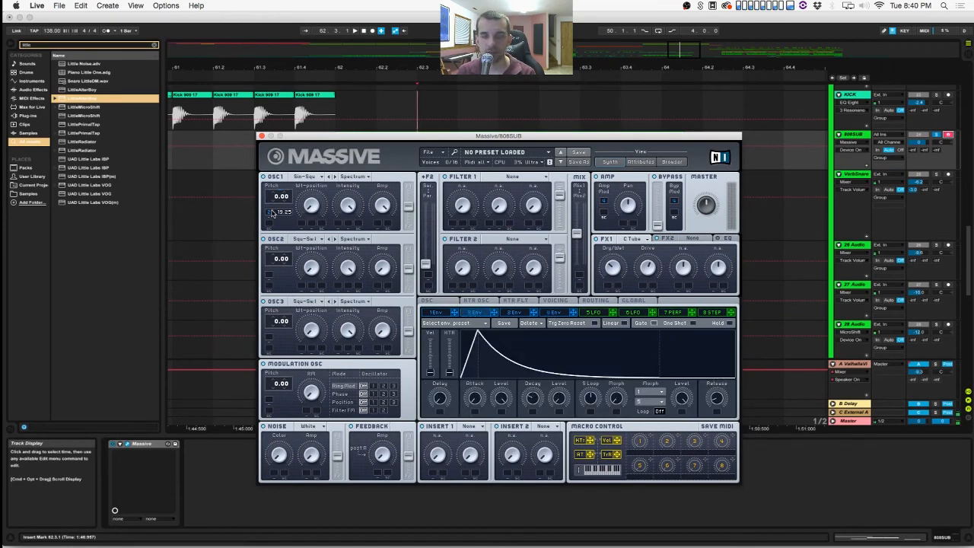
# - Show the context options for Massive's OSC1 Pitch knob beside its envelope
pyautogui.rightClick(286, 221)
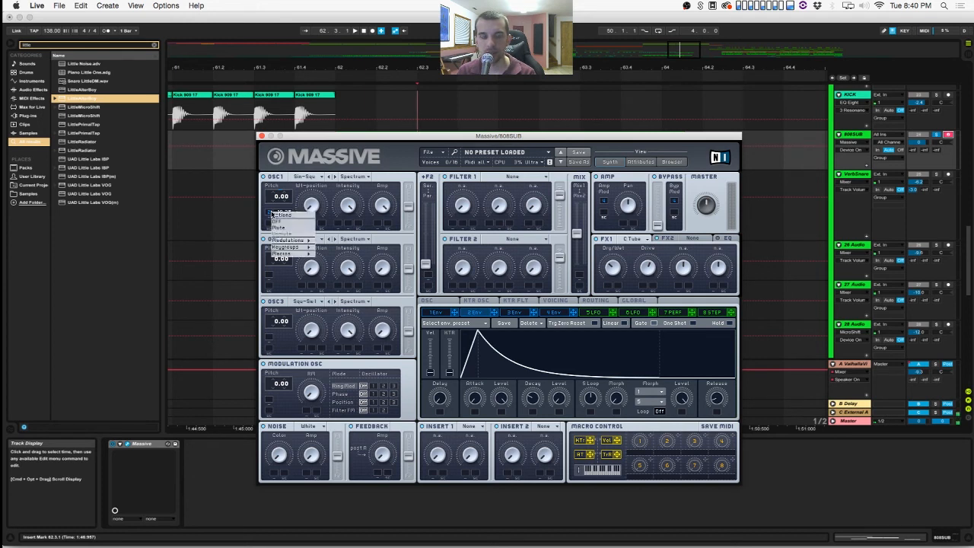